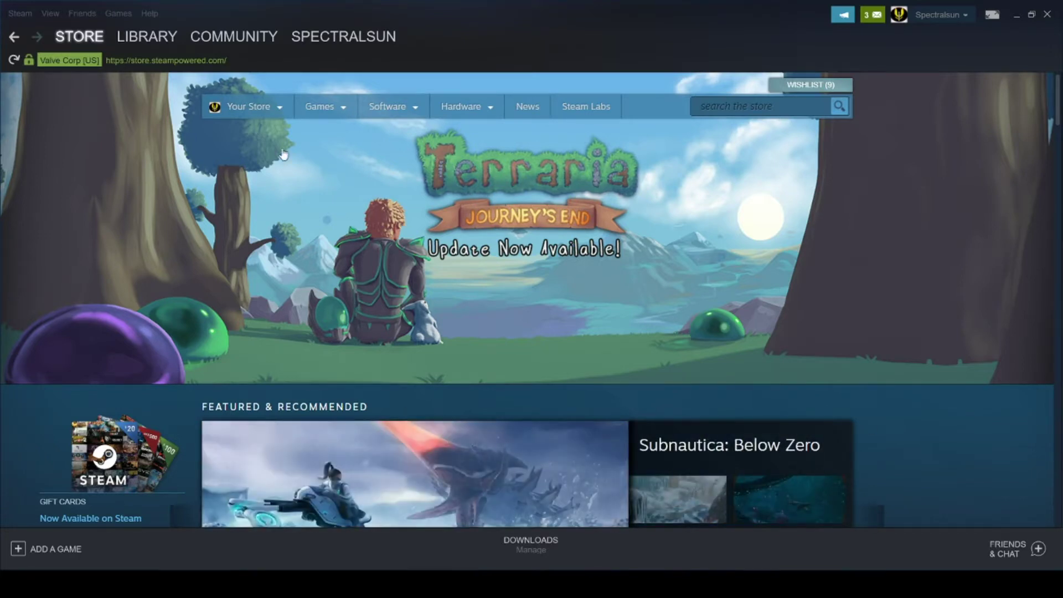
Filter the Steam library to Tools and open the 7 Days to Die Dedicated Server page
click(146, 36)
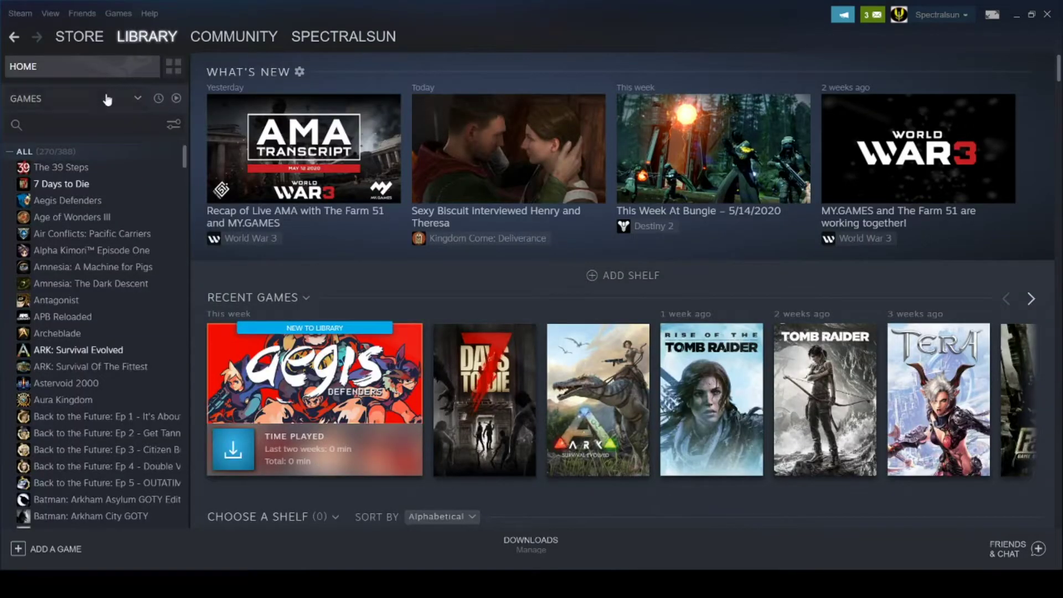
click(137, 99)
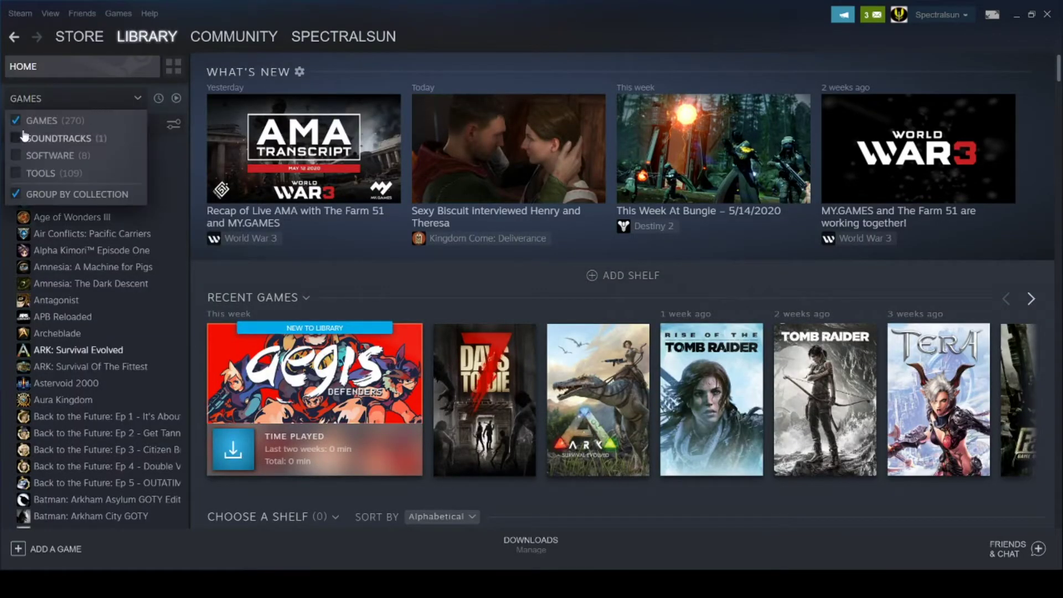
click(15, 173)
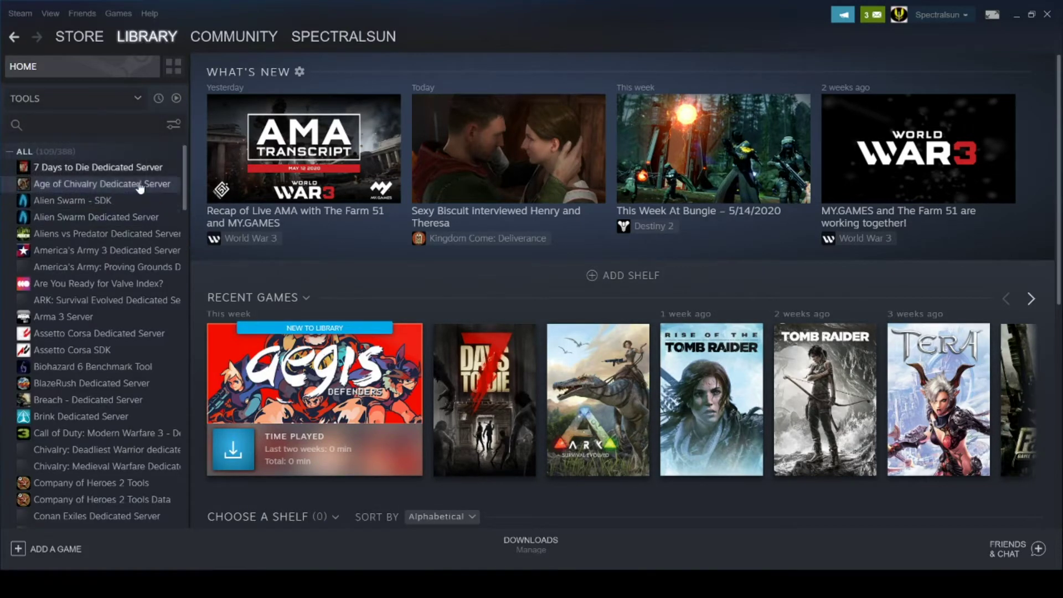
click(98, 167)
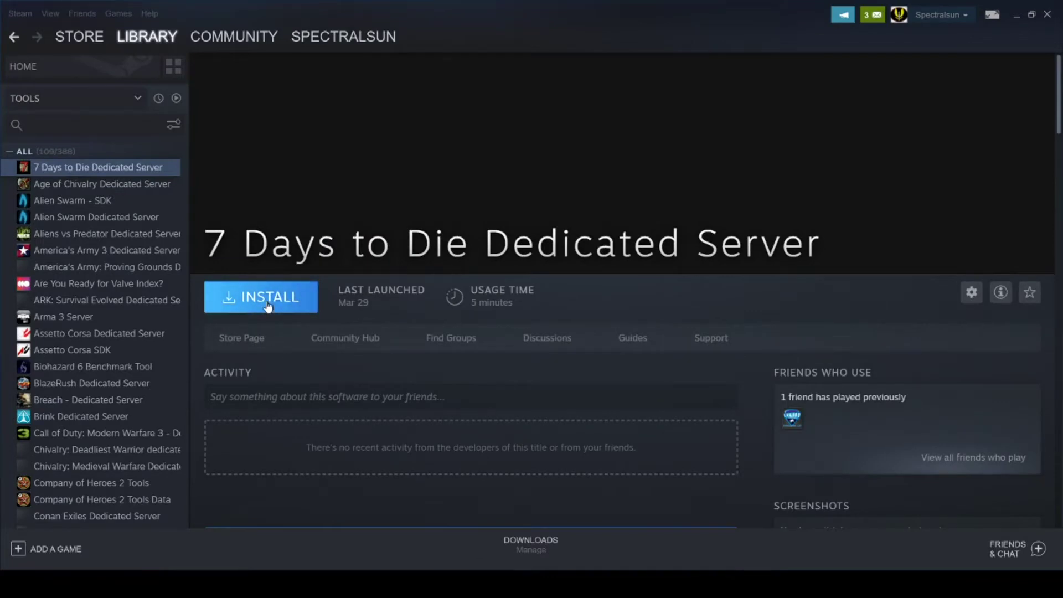
Install the 7 Days to Die Dedicated Server, then open its Properties window
click(261, 296)
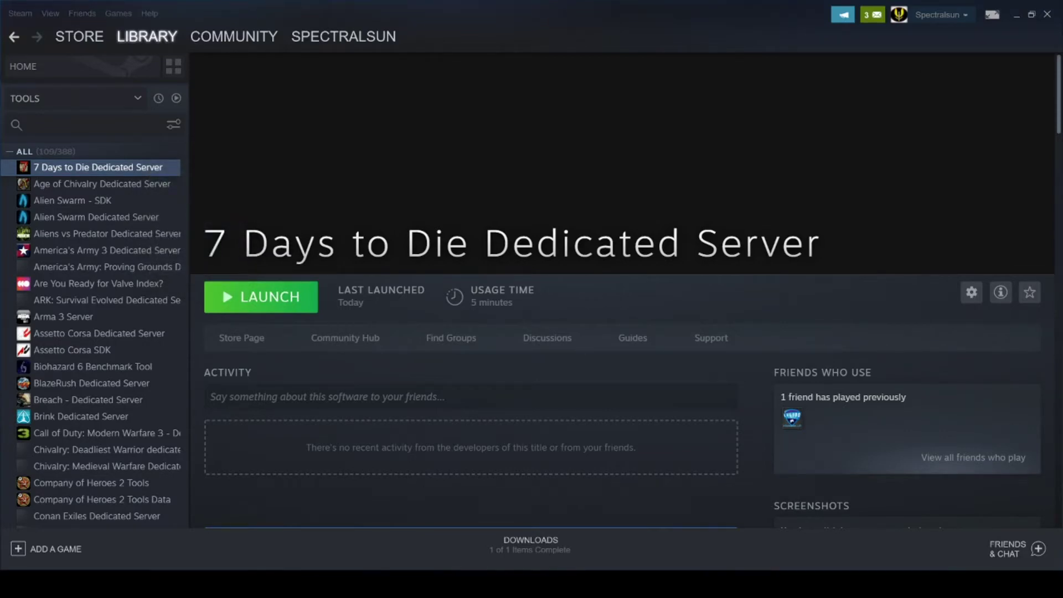
click(971, 293)
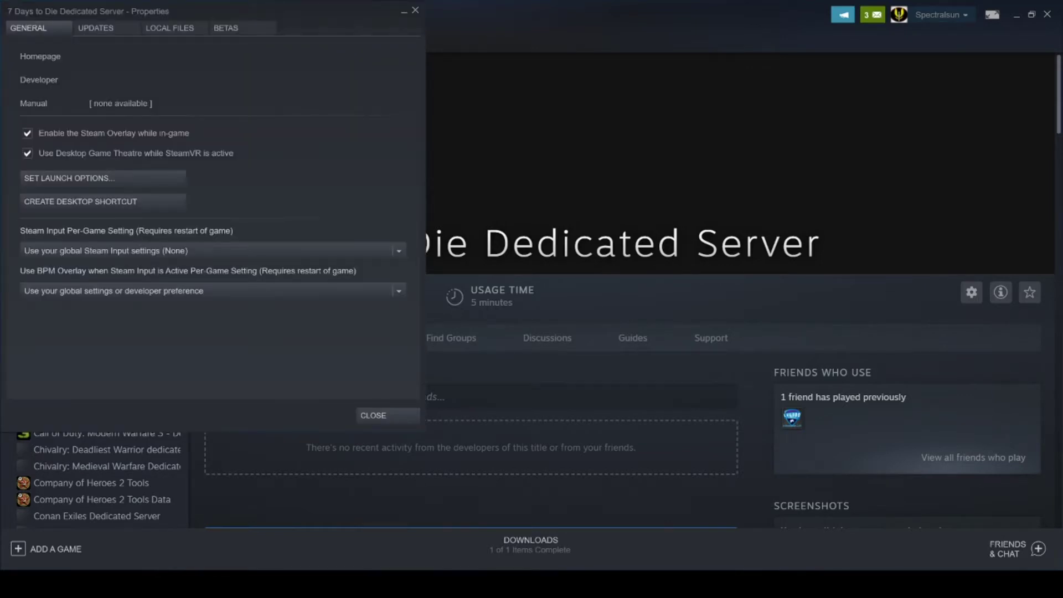
mouse_move(866, 471)
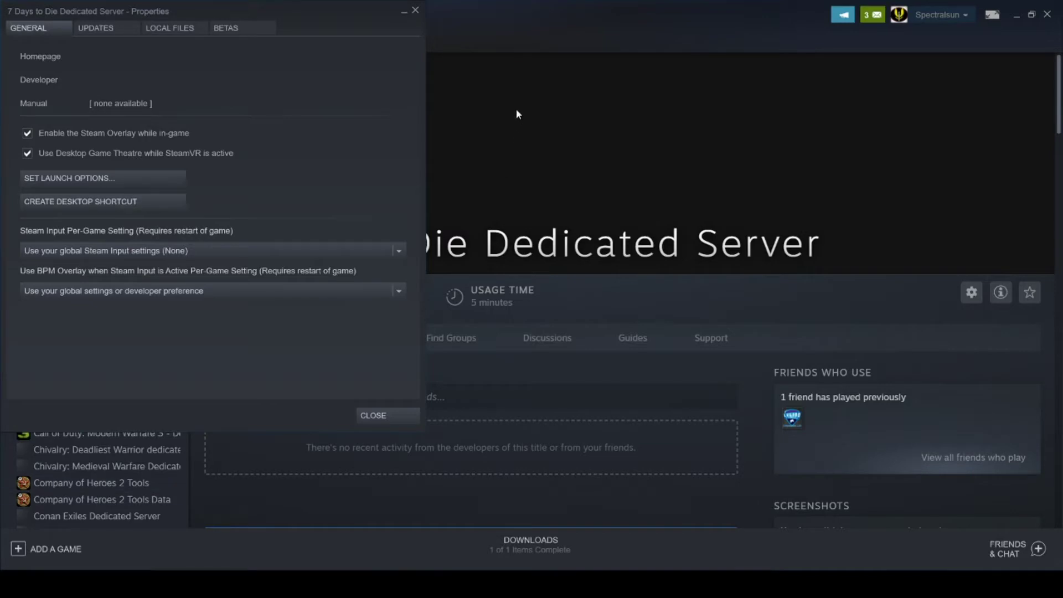
Browse the dedicated server's local files from the Local Files tab
click(172, 28)
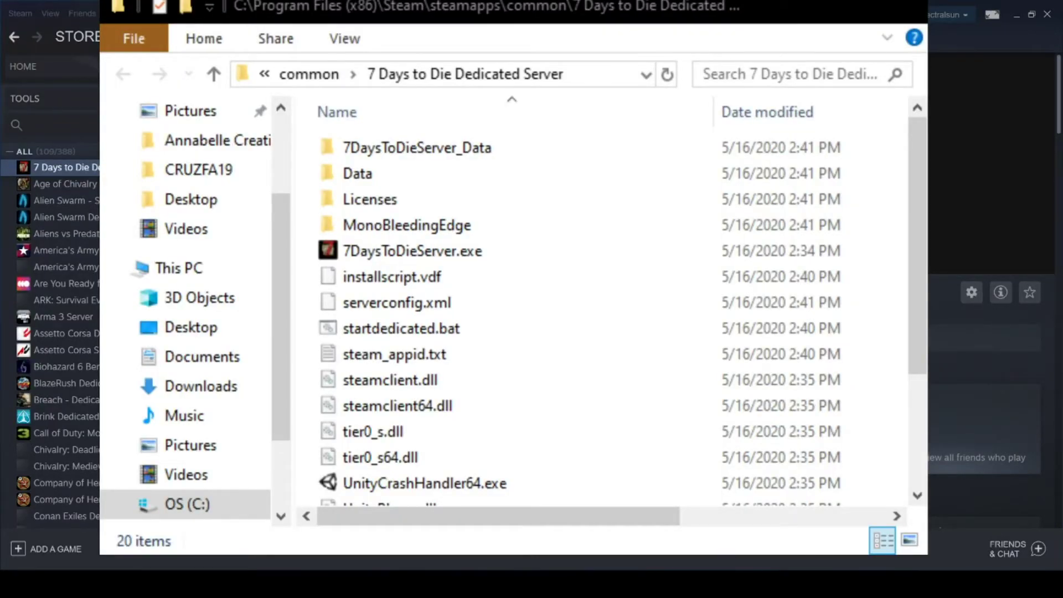
Open serverconfig.xml from the server folder in Notepad++
click(357, 174)
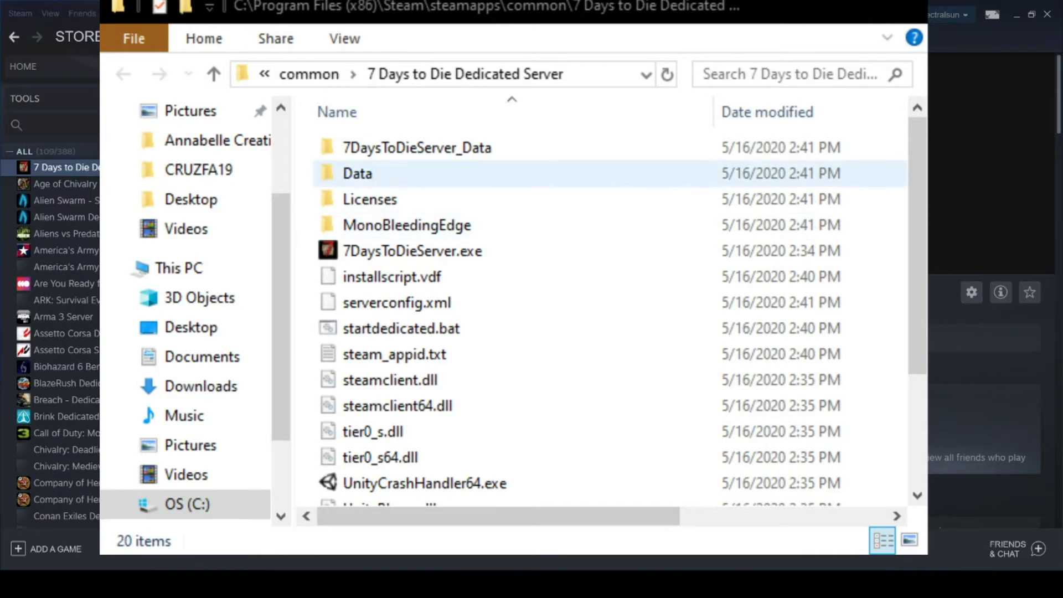
click(396, 303)
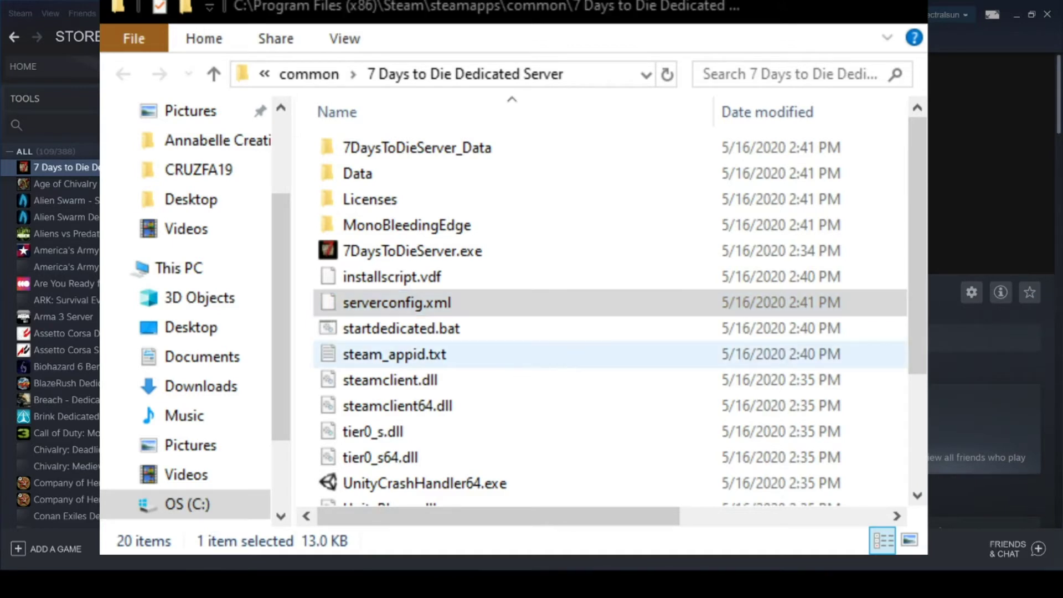
click(396, 302)
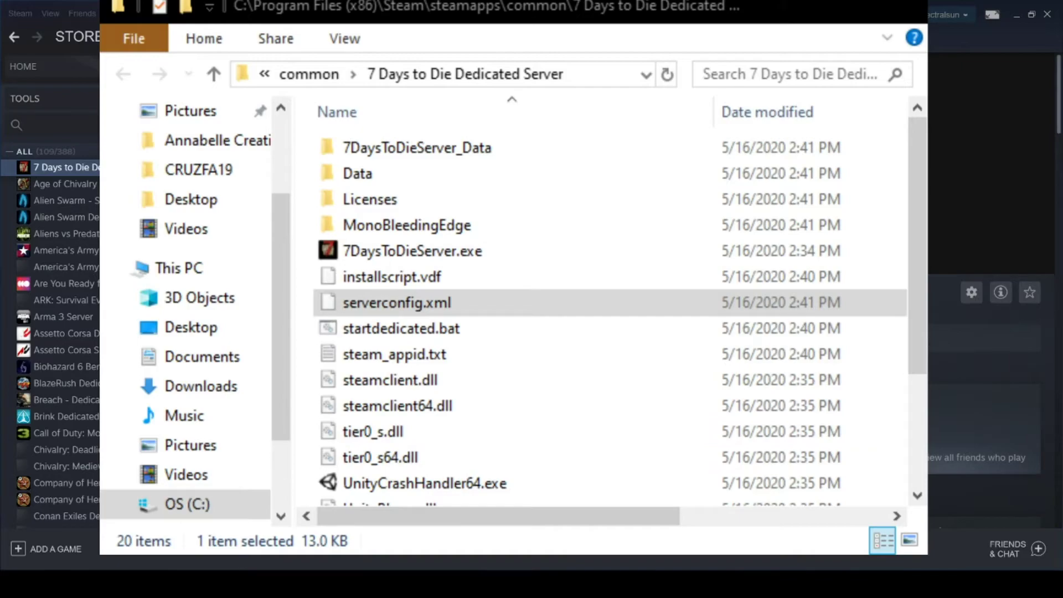
double_click(388, 302)
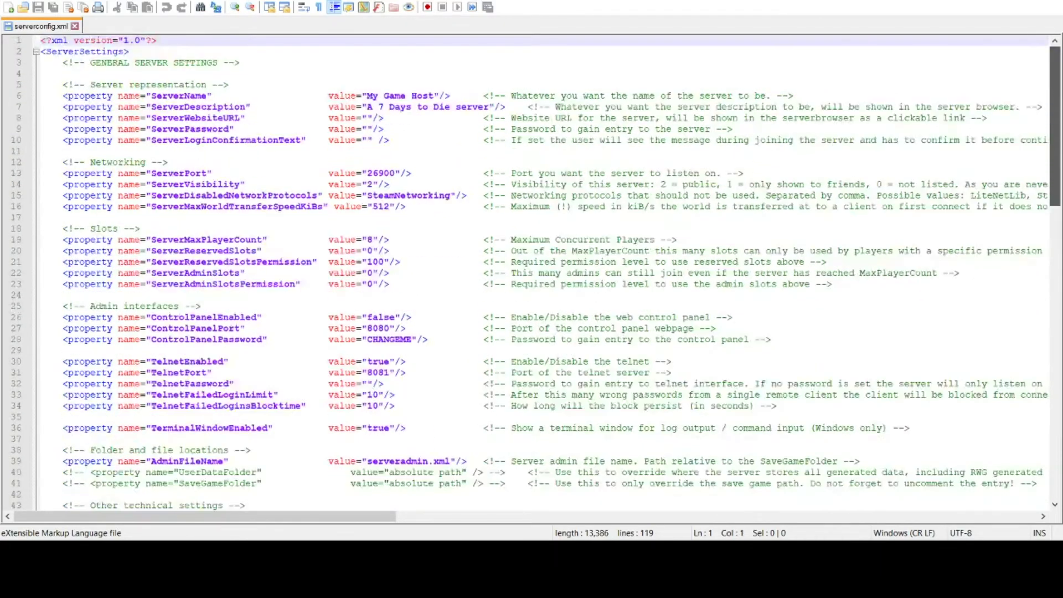
In the GAMEPLAY section, remove Navezgane from GameWorld and select the 'My Game' GameName value
scroll(down, 3)
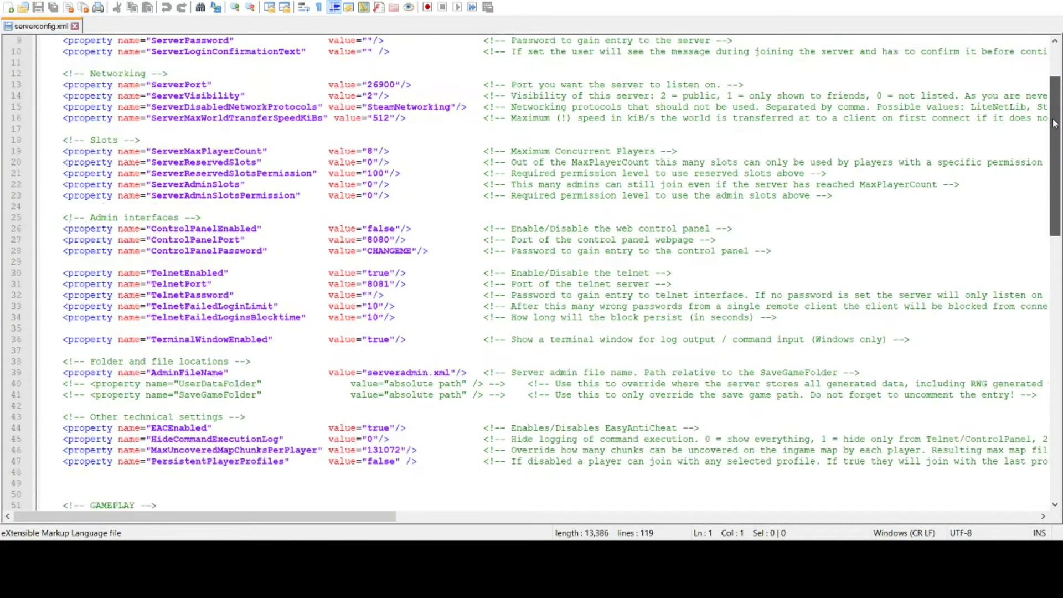
scroll(down, 3)
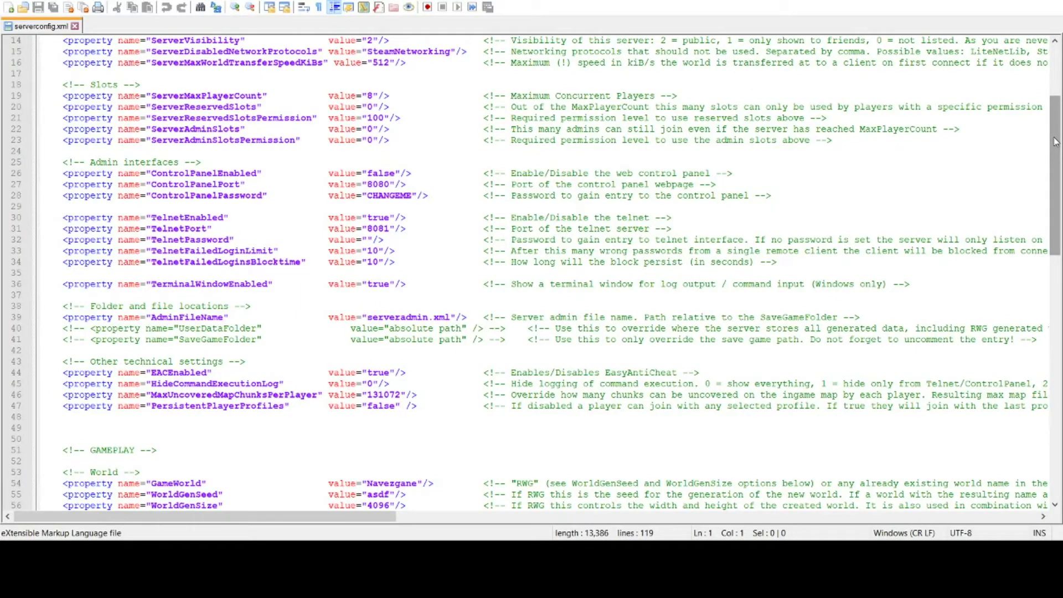
scroll(down, 3)
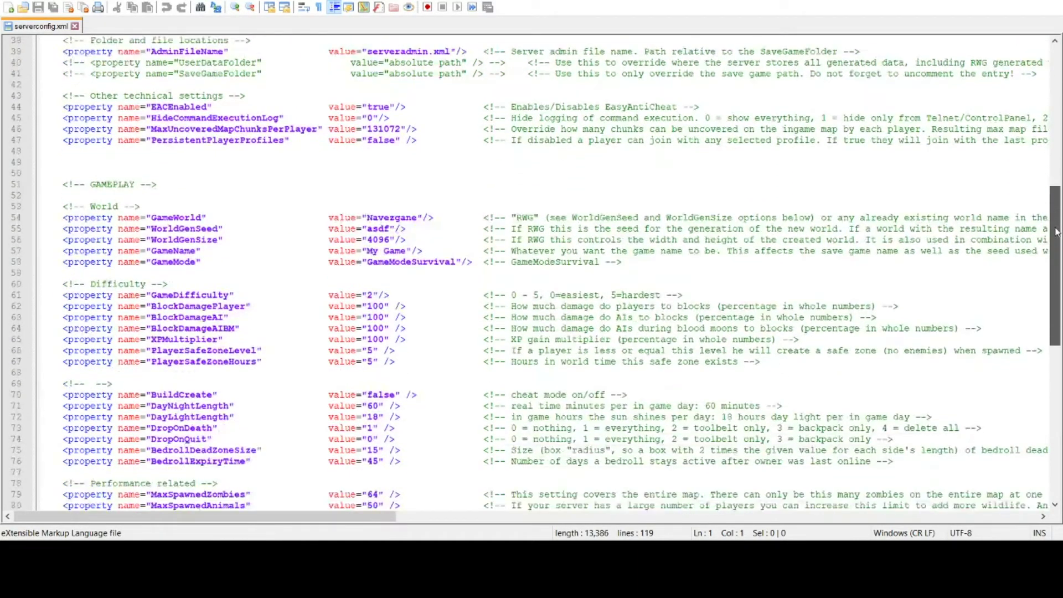
mouse_move(389, 217)
text(R)
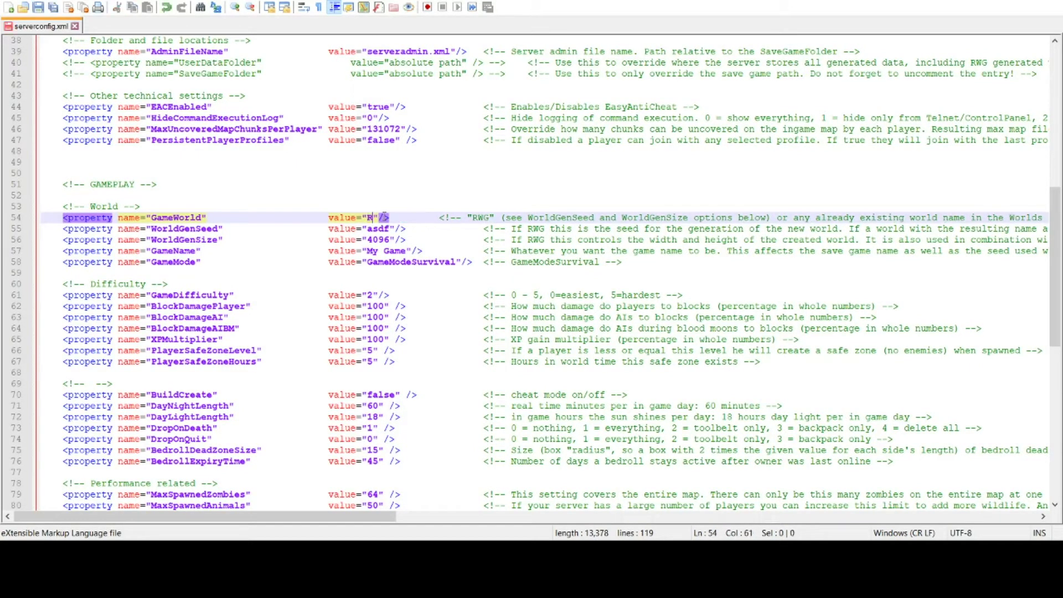
text(WG)
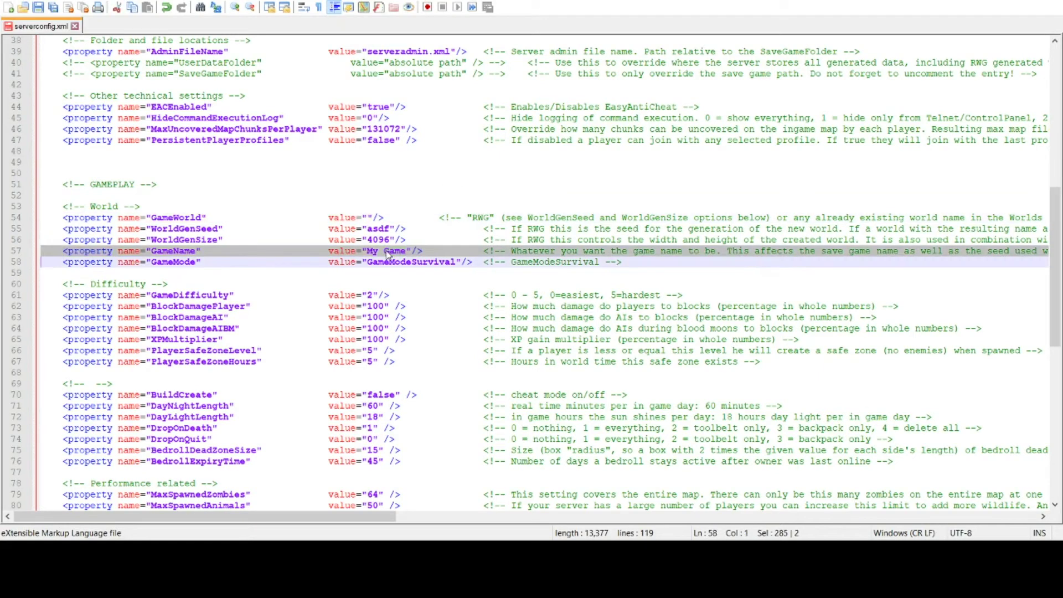
click(415, 251)
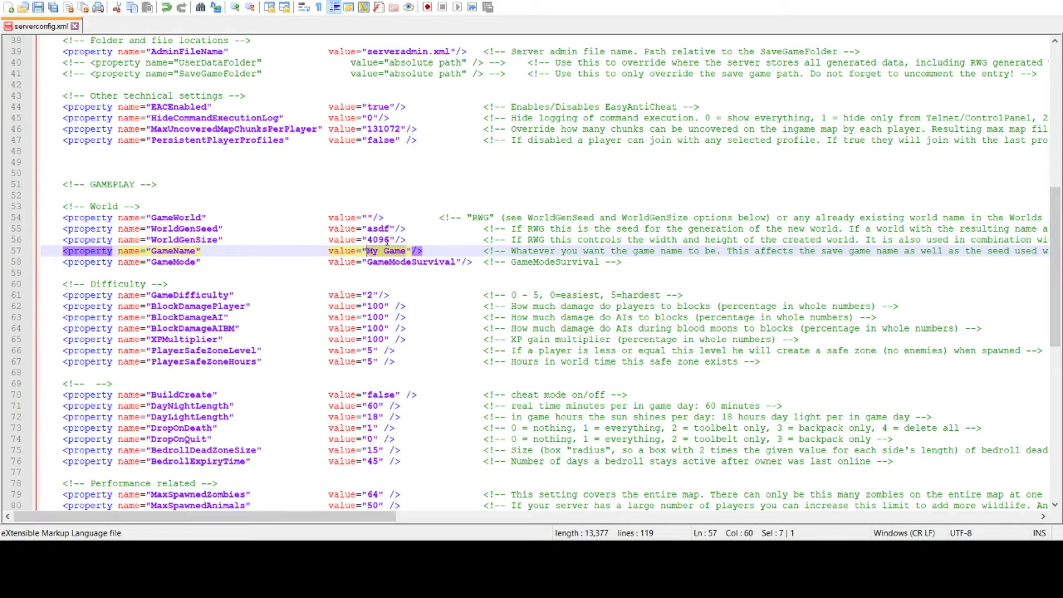
mouse_move(808, 179)
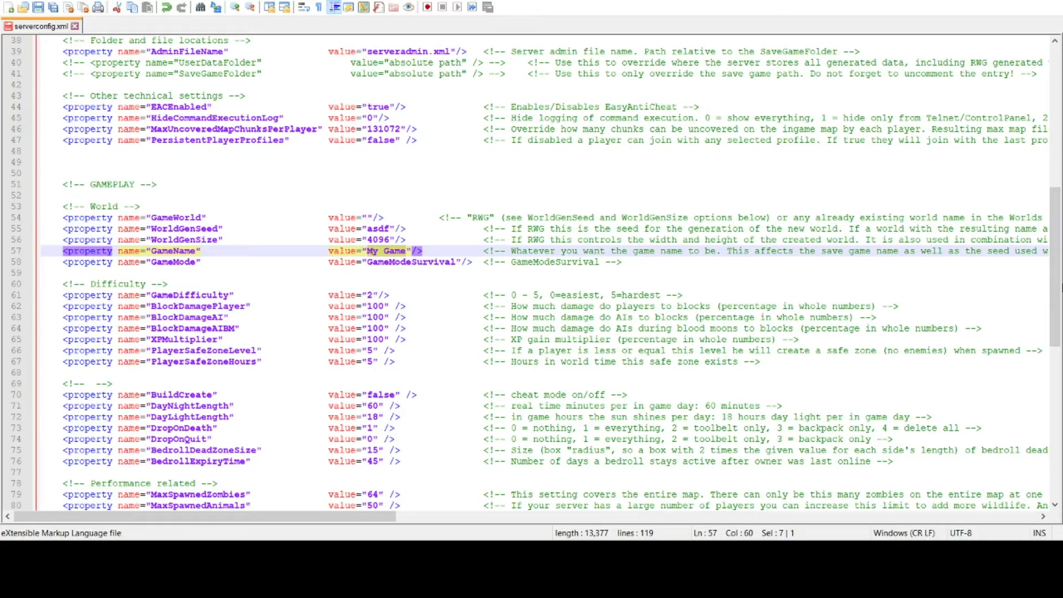
scroll(down, 3)
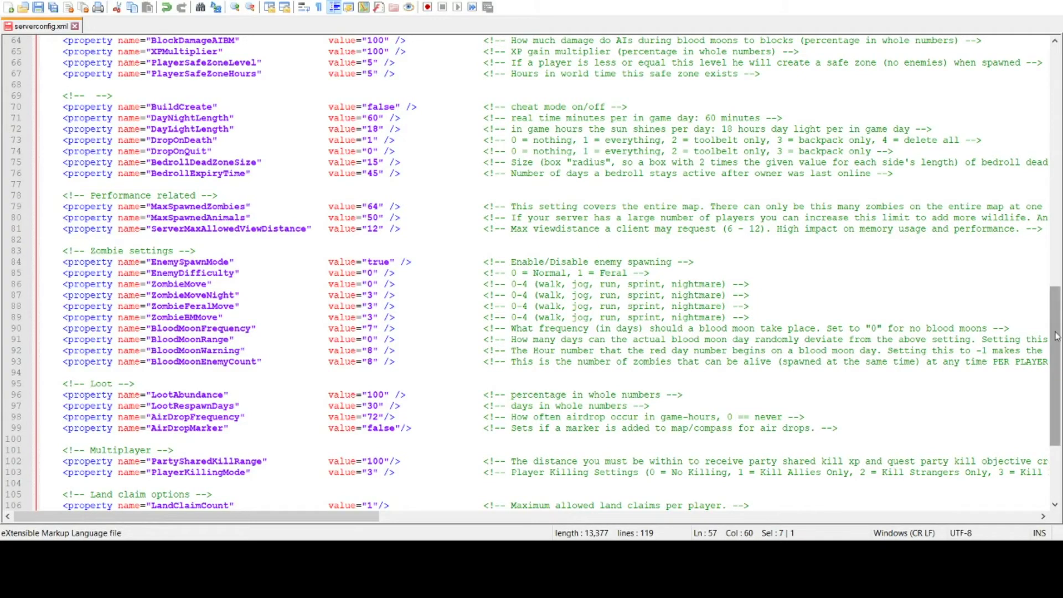
scroll(down, 3)
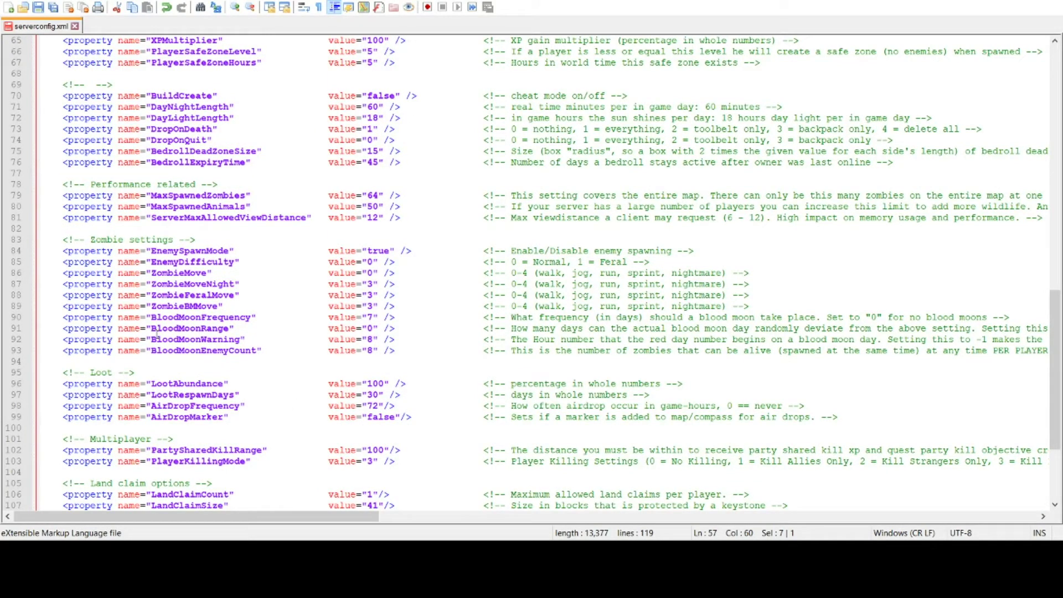
mouse_move(247, 304)
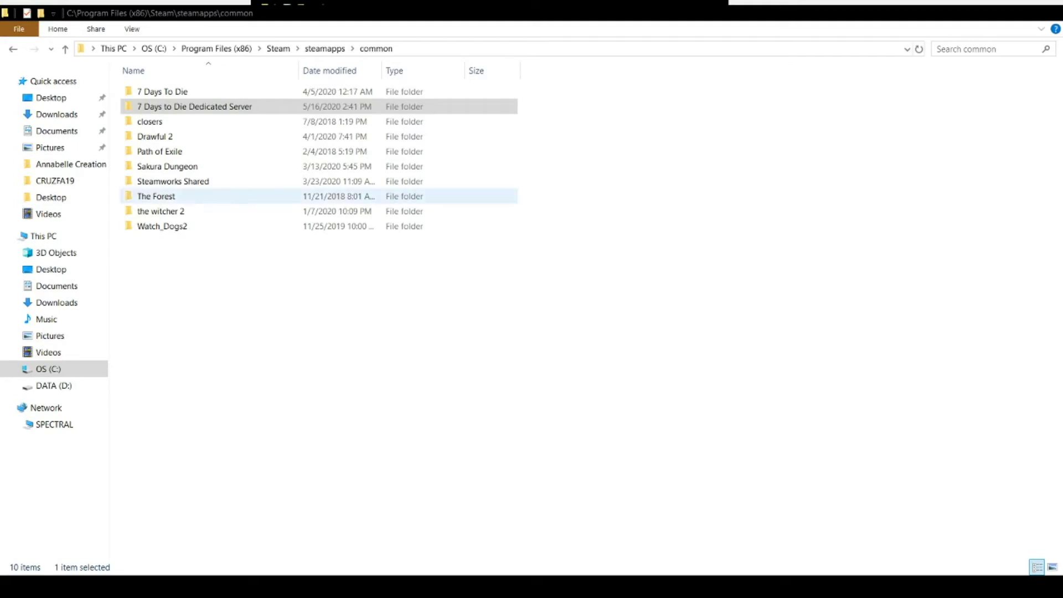
Cut the 7 Days to Die Dedicated Server folder and create a 'Games' folder on C:
click(194, 106)
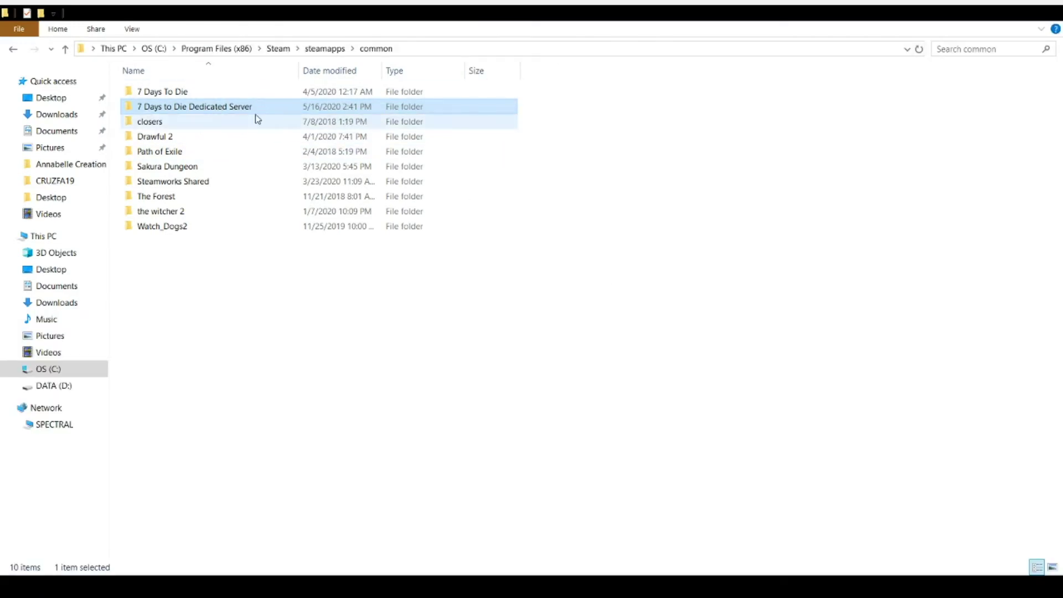
mouse_move(849, 124)
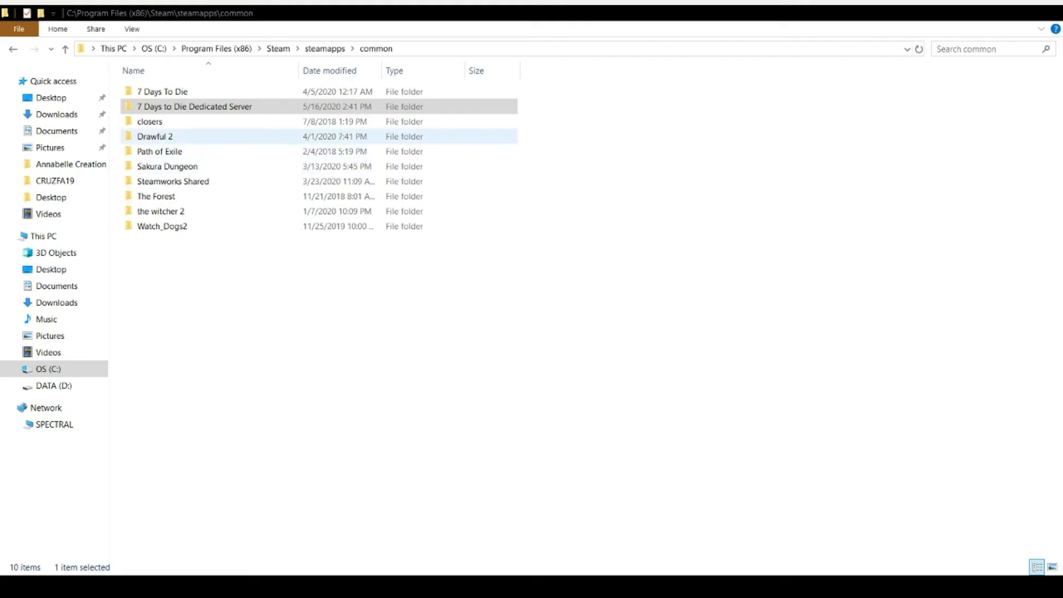
click(194, 107)
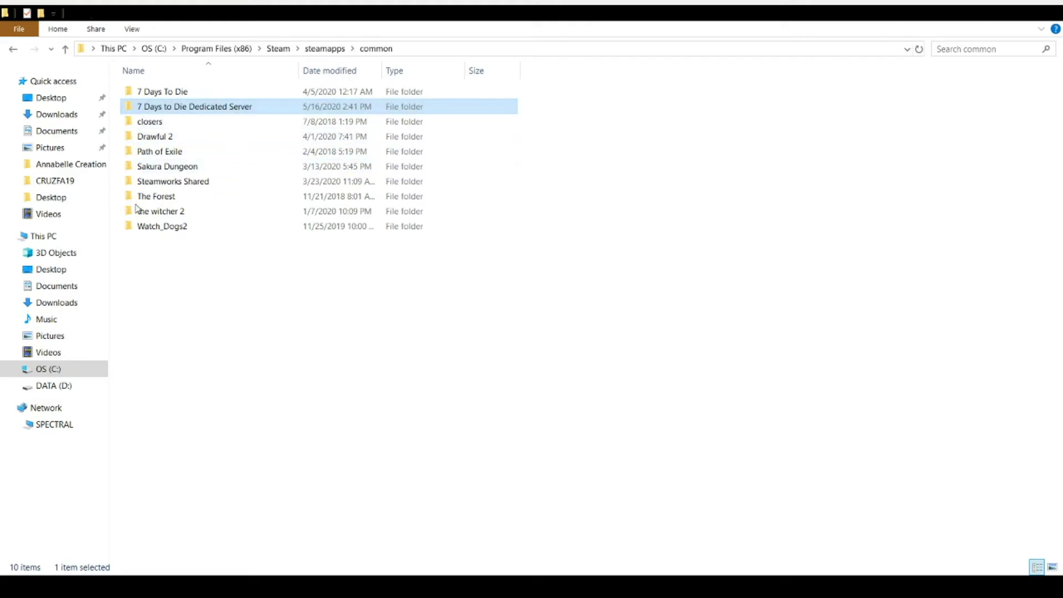
click(50, 252)
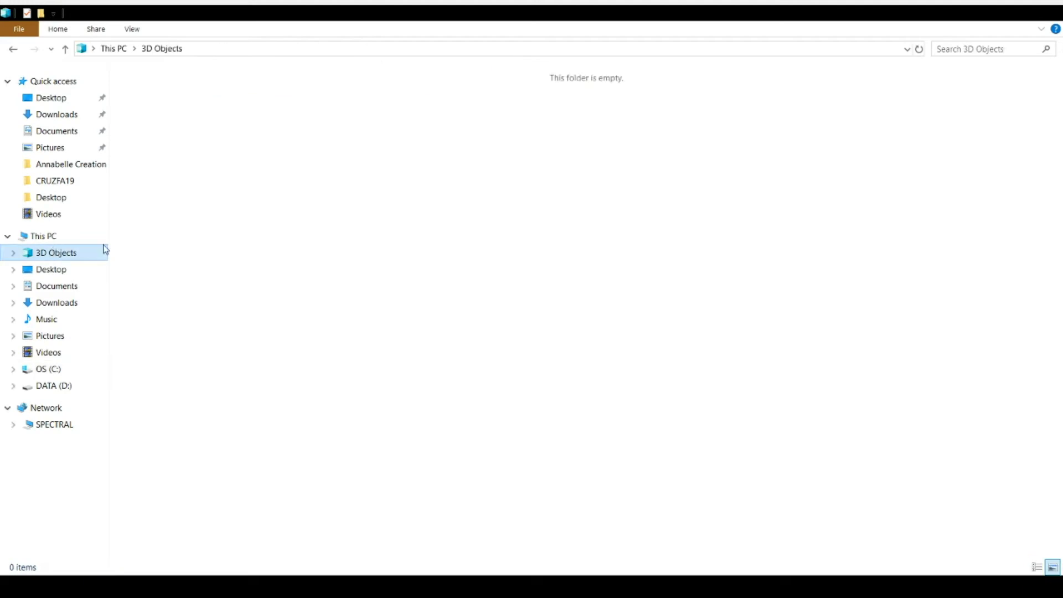
click(39, 235)
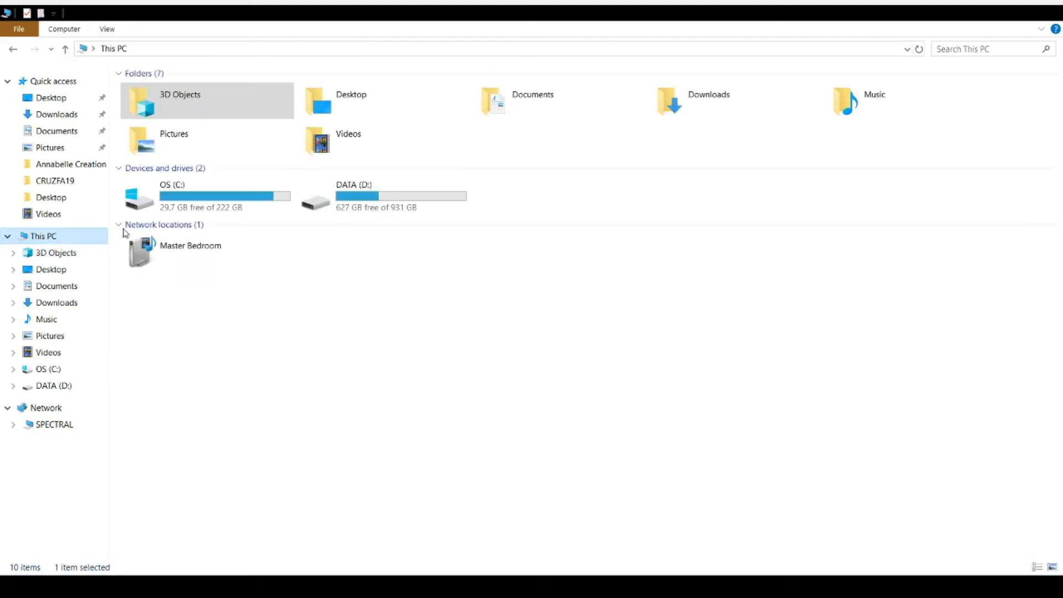
double_click(164, 197)
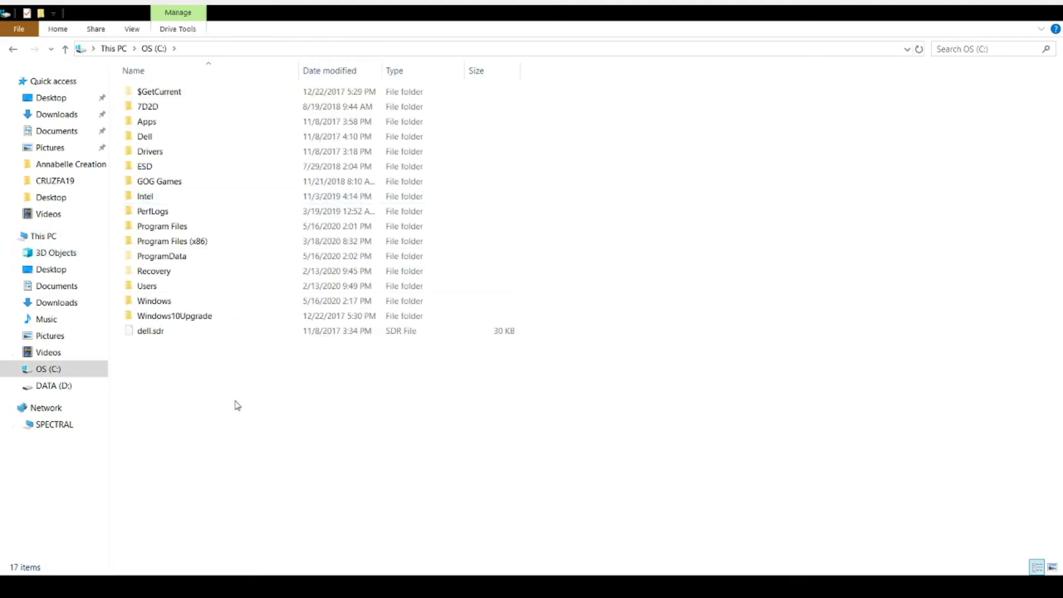
mouse_move(296, 375)
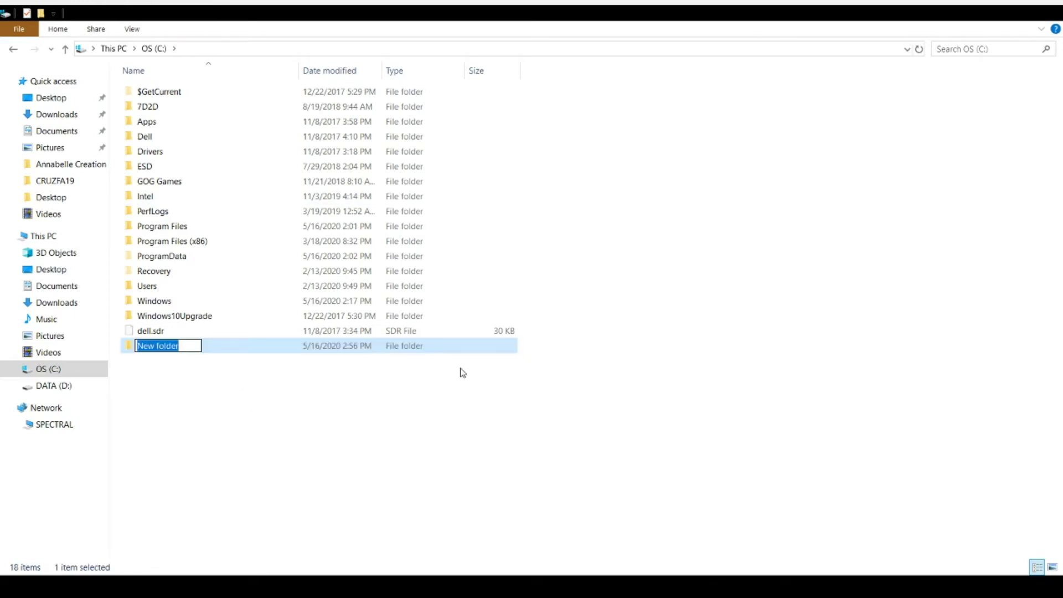
text(Games)
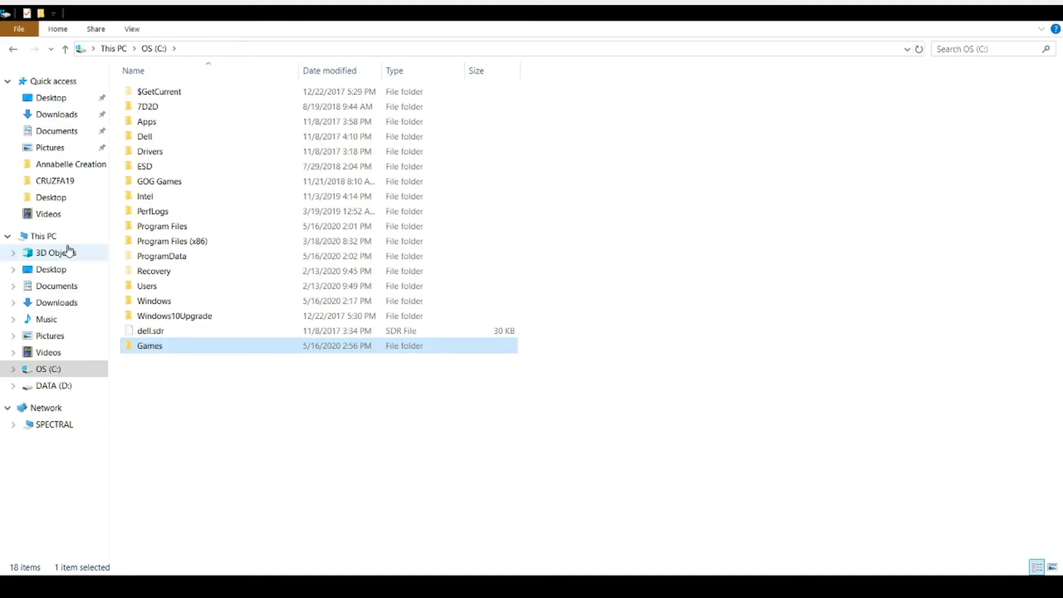
Paste the server folder into C:\Games and open it
click(12, 50)
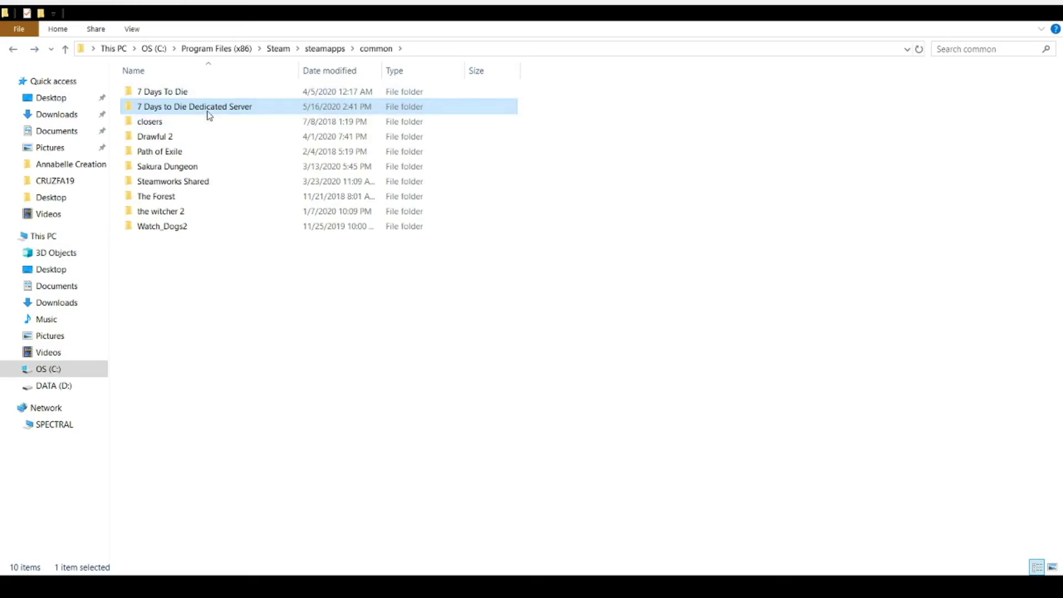
mouse_move(241, 115)
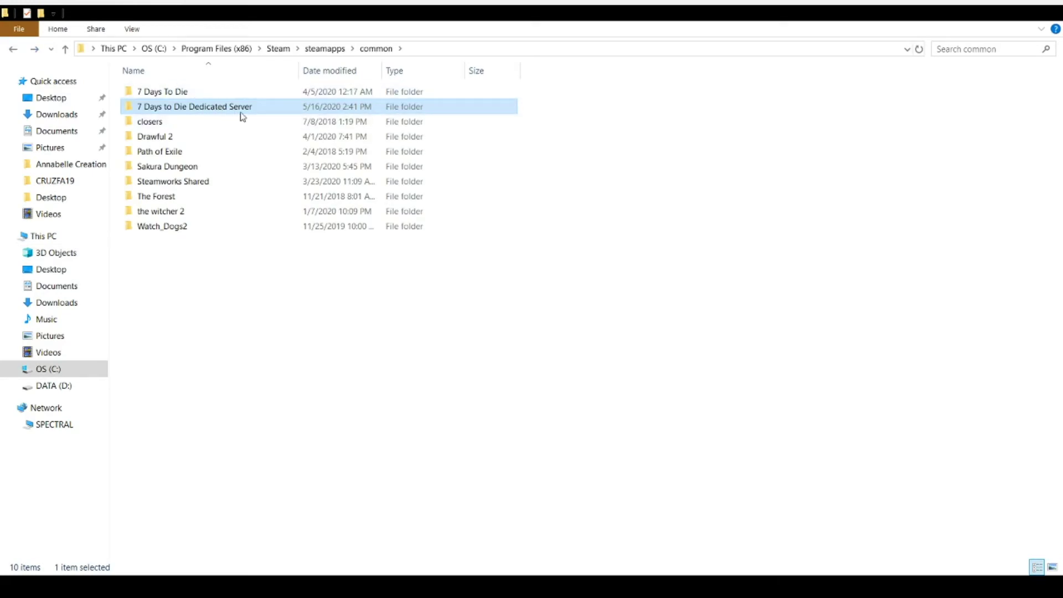
mouse_move(314, 449)
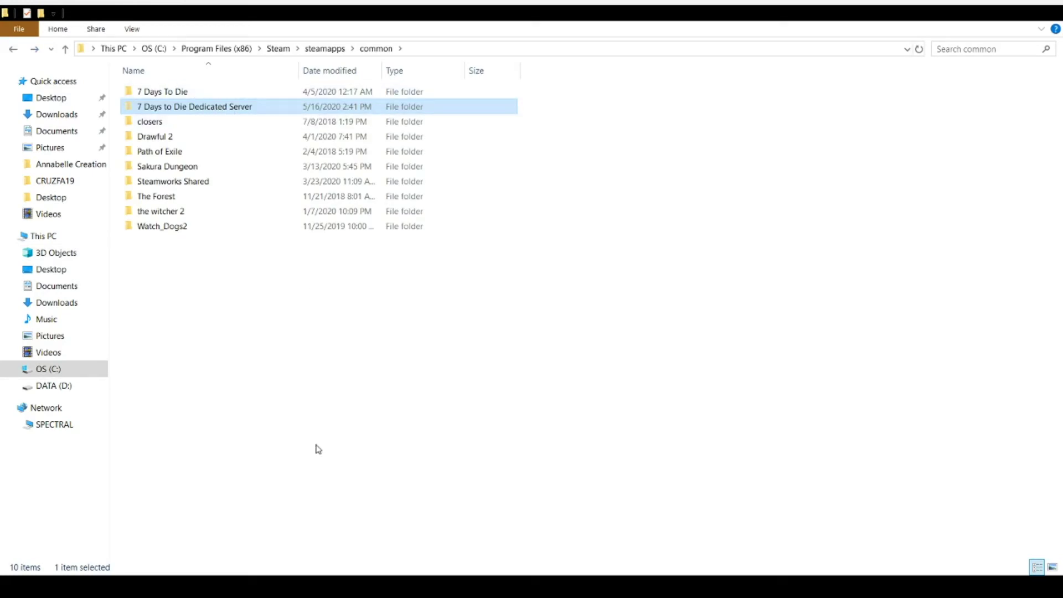
click(41, 236)
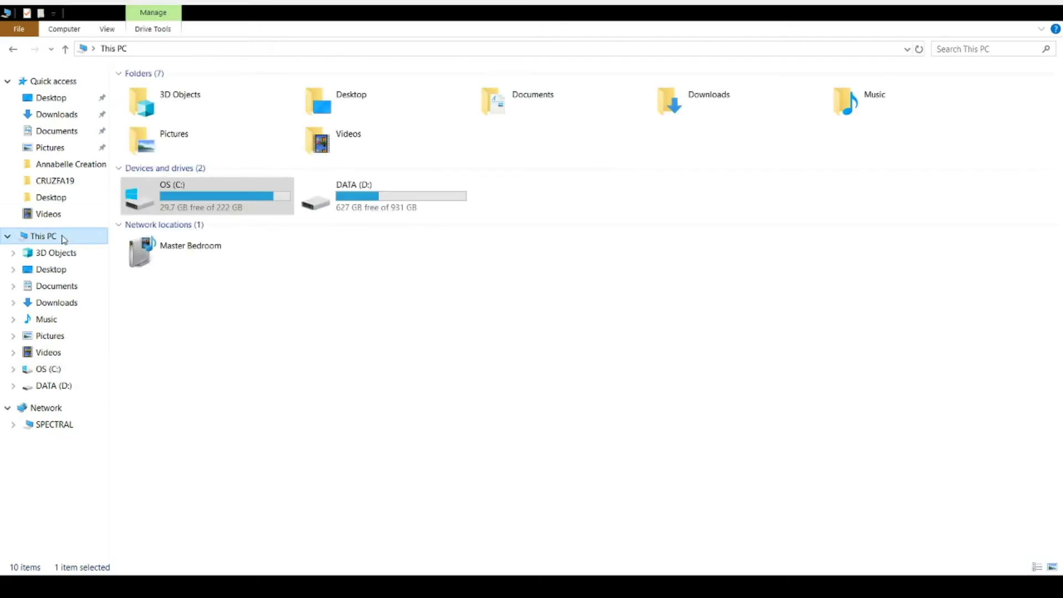
double_click(166, 196)
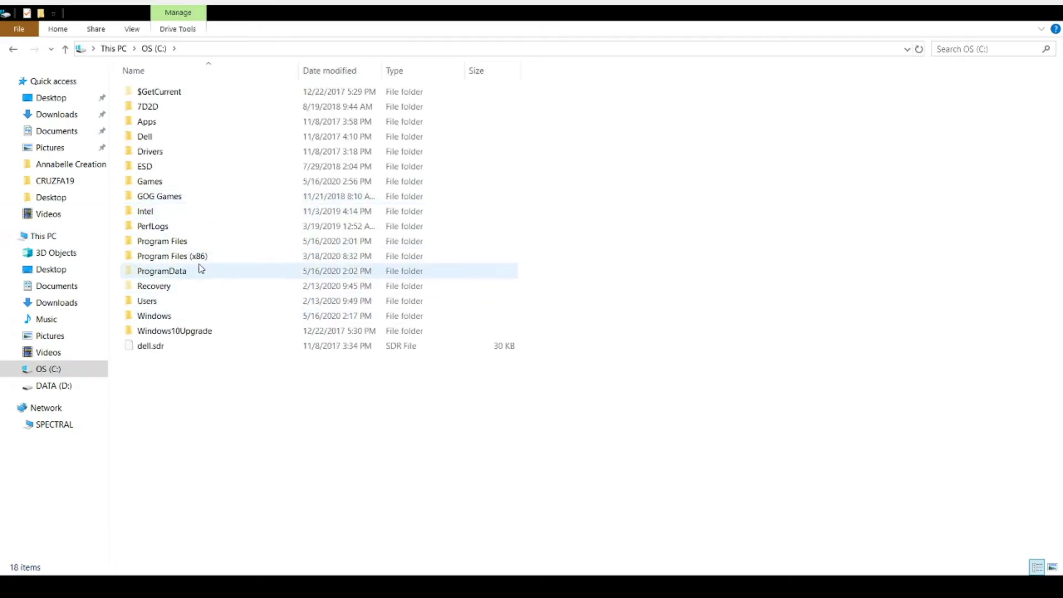
double_click(150, 181)
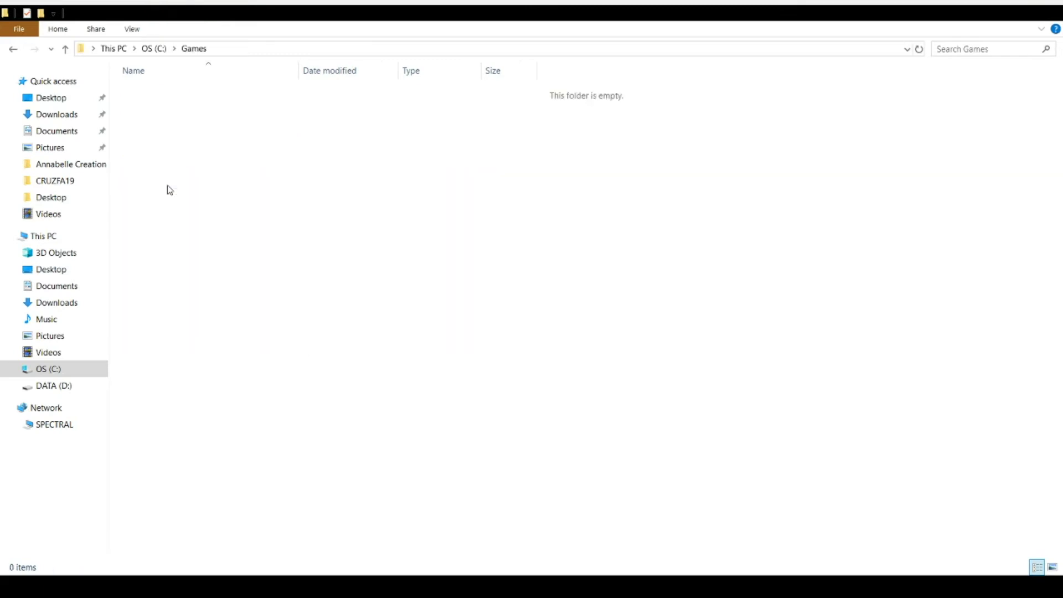
mouse_move(232, 288)
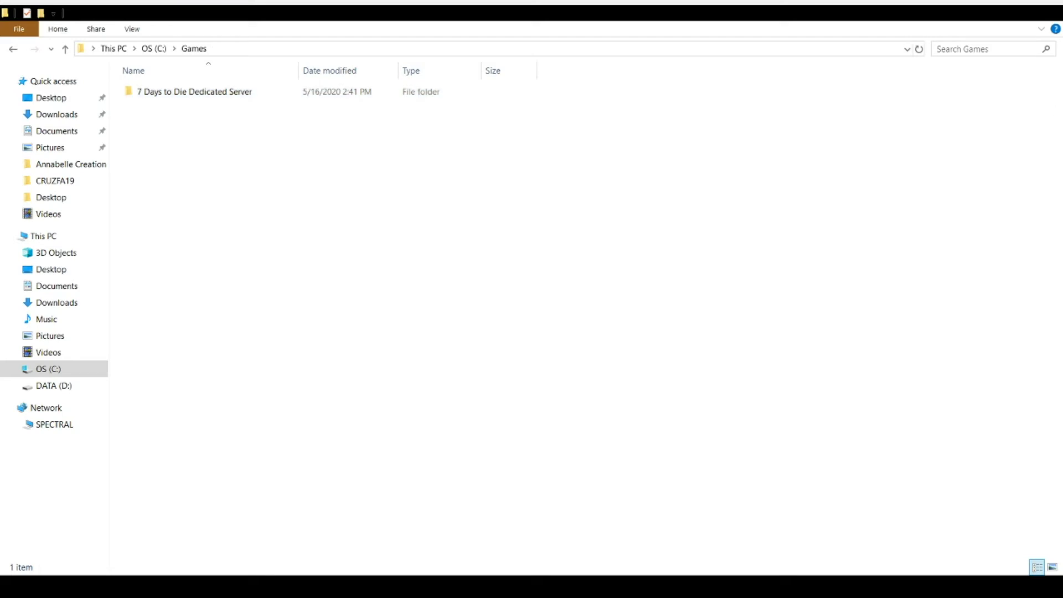
double_click(192, 91)
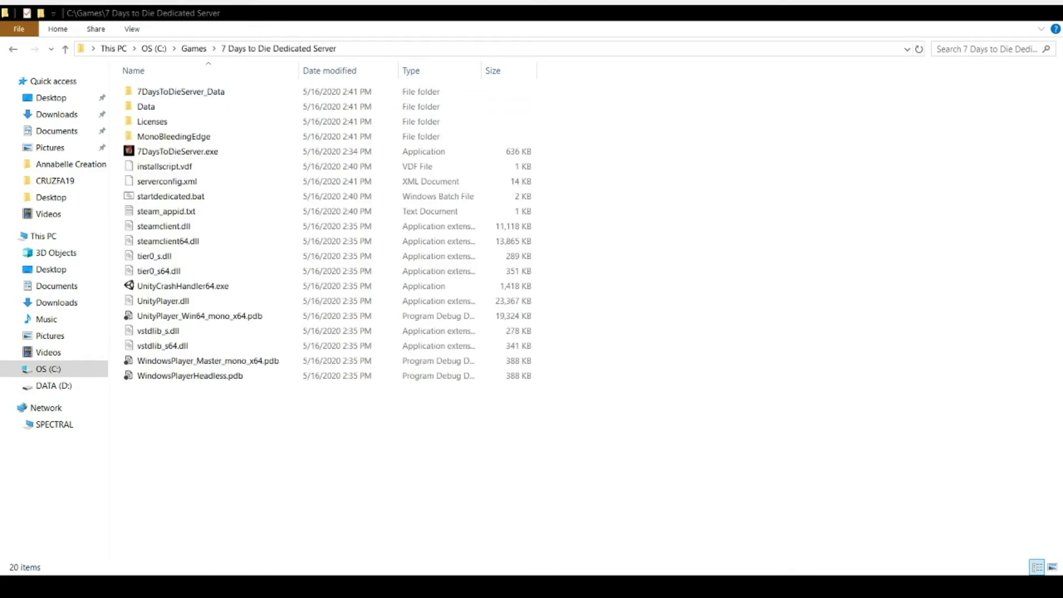
Select 7DaysToDieServer.exe, then startdedicated.bat in the relocated server folder
click(177, 152)
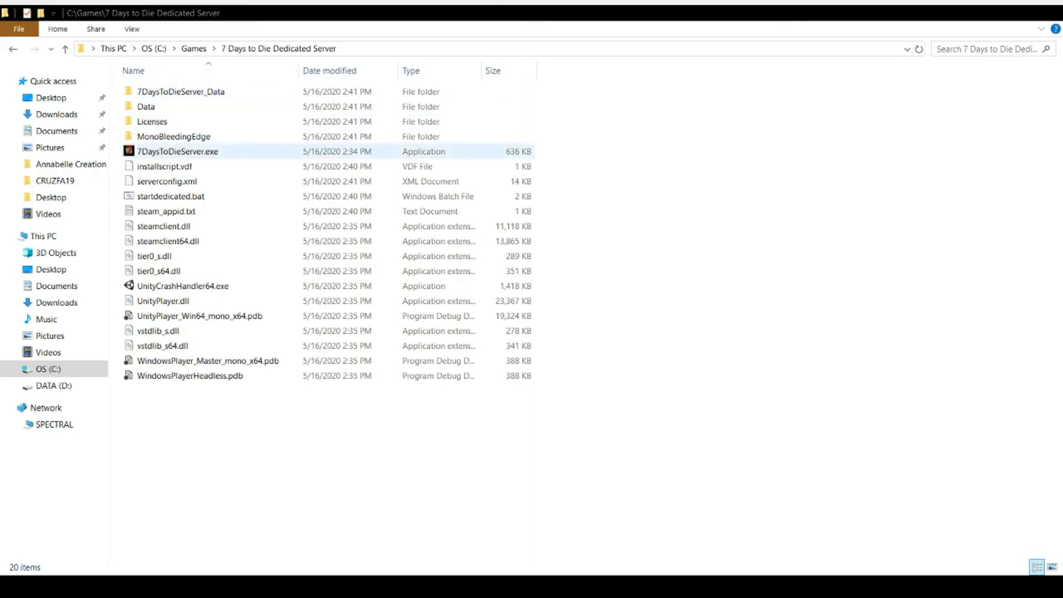
click(172, 196)
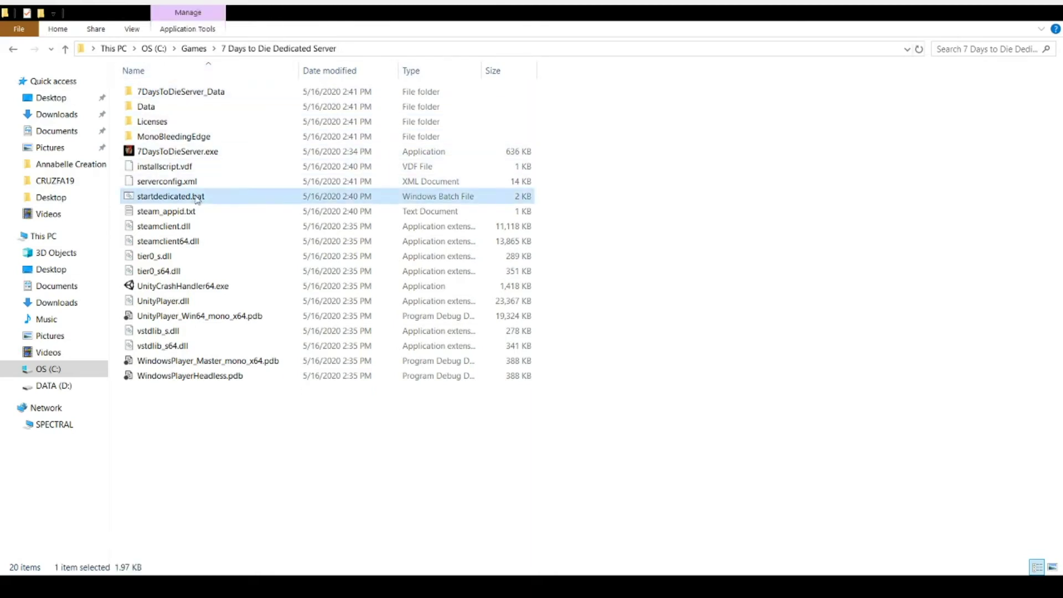
mouse_move(453, 438)
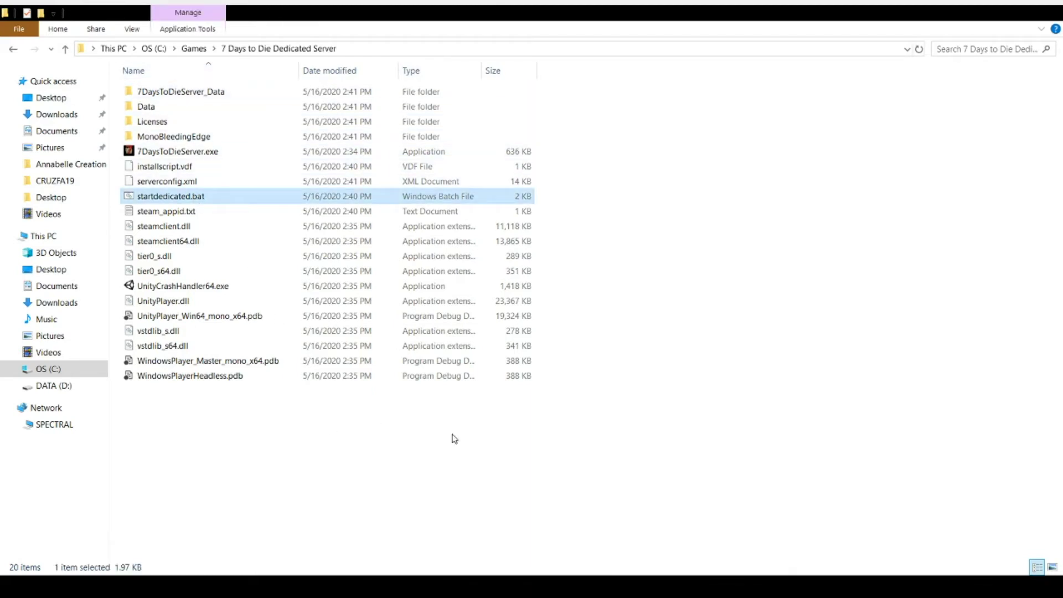
mouse_move(488, 453)
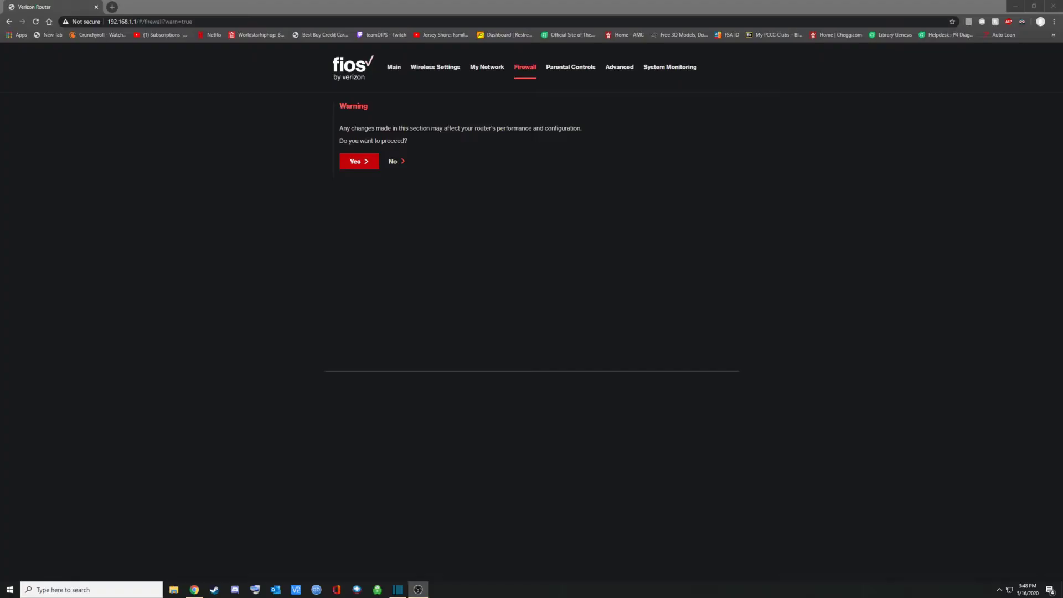
mouse_move(429, 147)
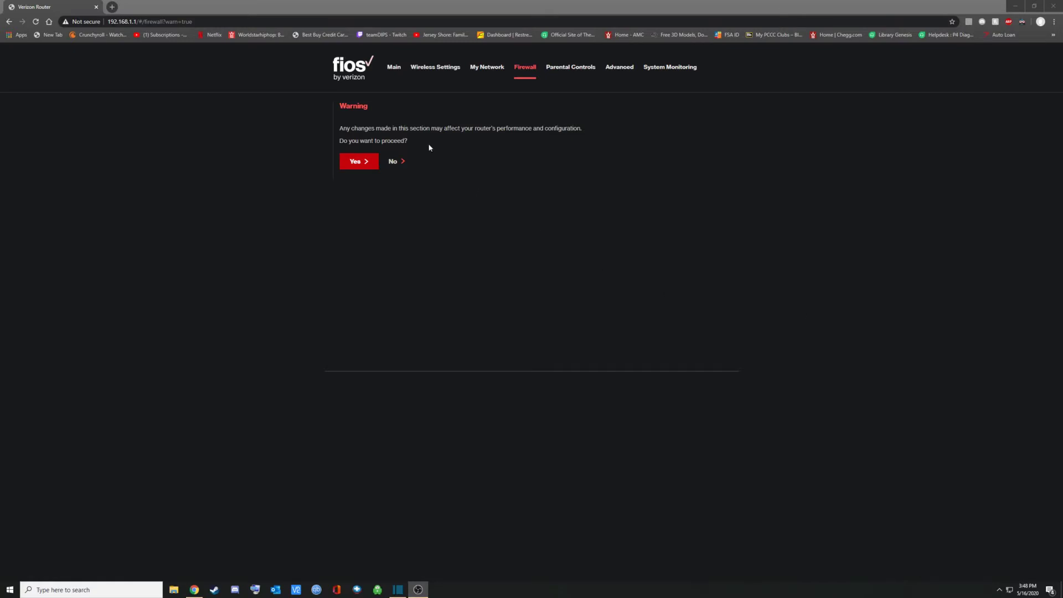
mouse_move(375, 159)
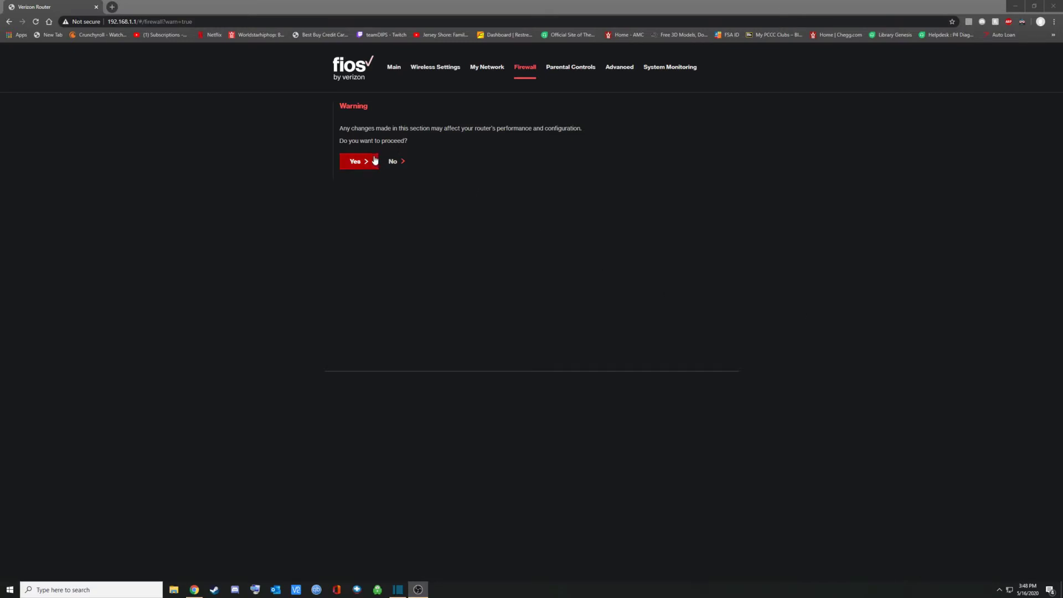
Dismiss the firewall warning, open Port Forwarding, and select this computer's IP for a new rule
click(357, 162)
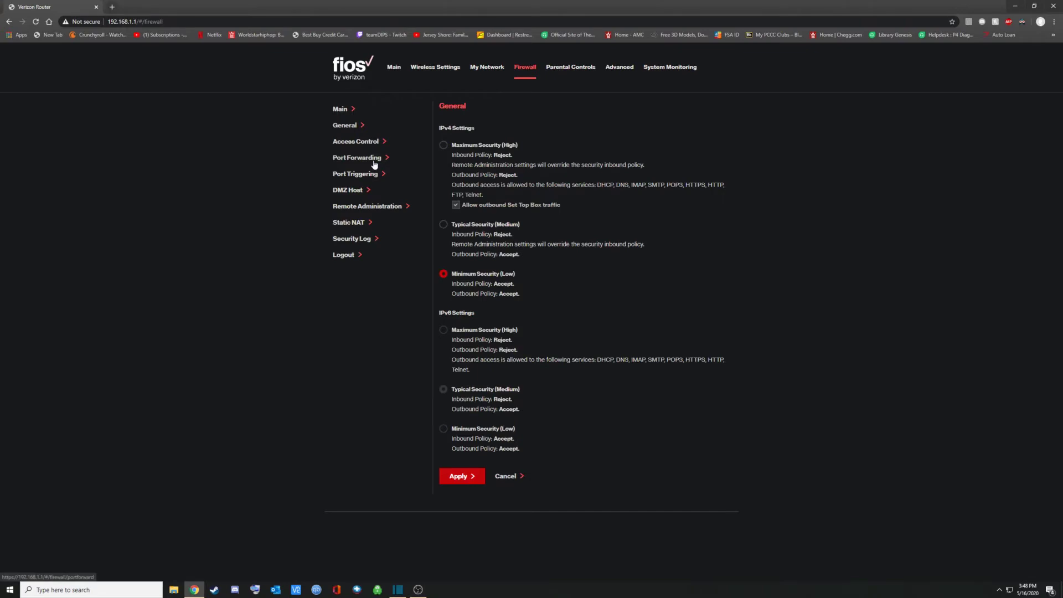
click(357, 158)
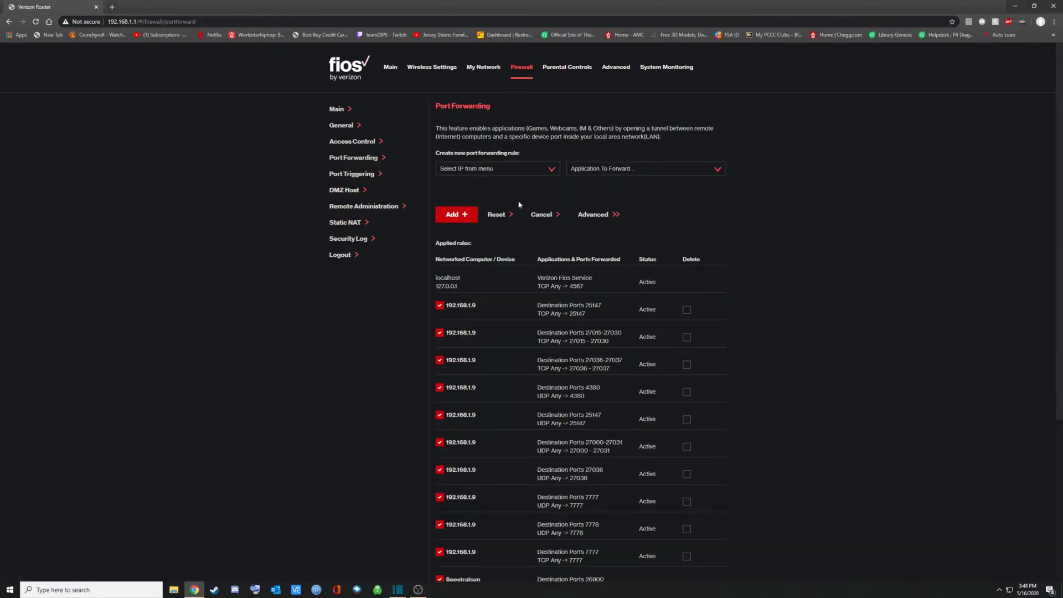
click(496, 168)
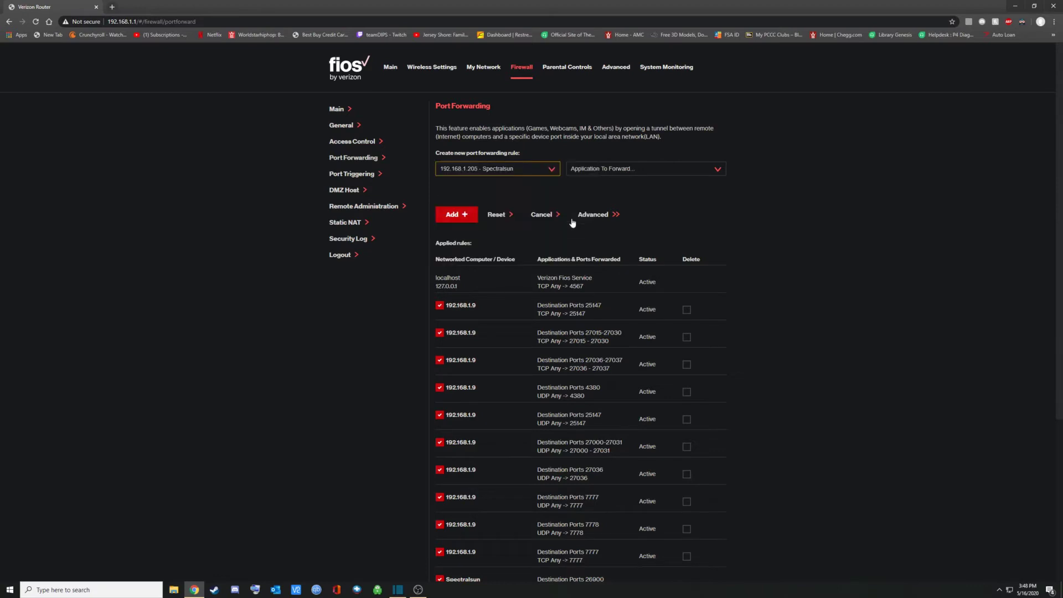
mouse_move(773, 226)
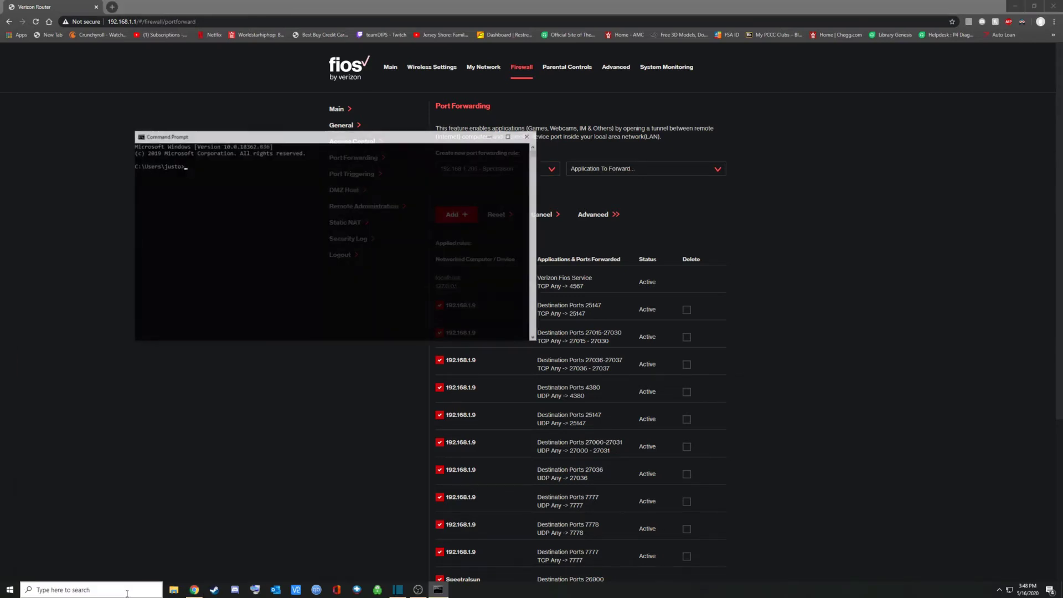
Run ipconfig to confirm the 192.168.1.205 IPv4 address, then return to the router page
text(ipco)
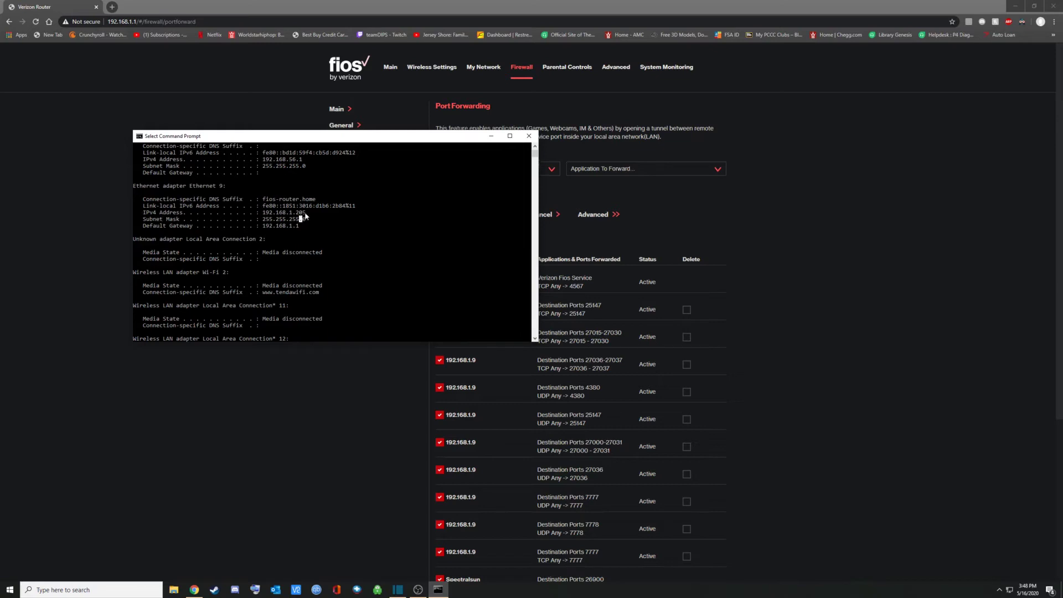
click(529, 136)
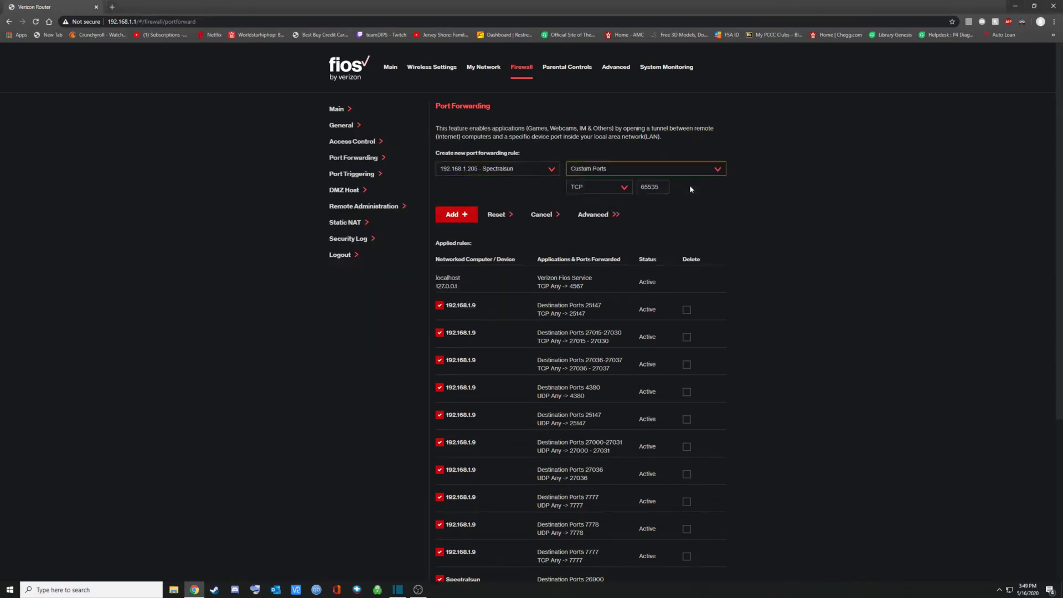
Set the rule's protocol to Both (TCP and UDP) and enter port 26900
click(600, 186)
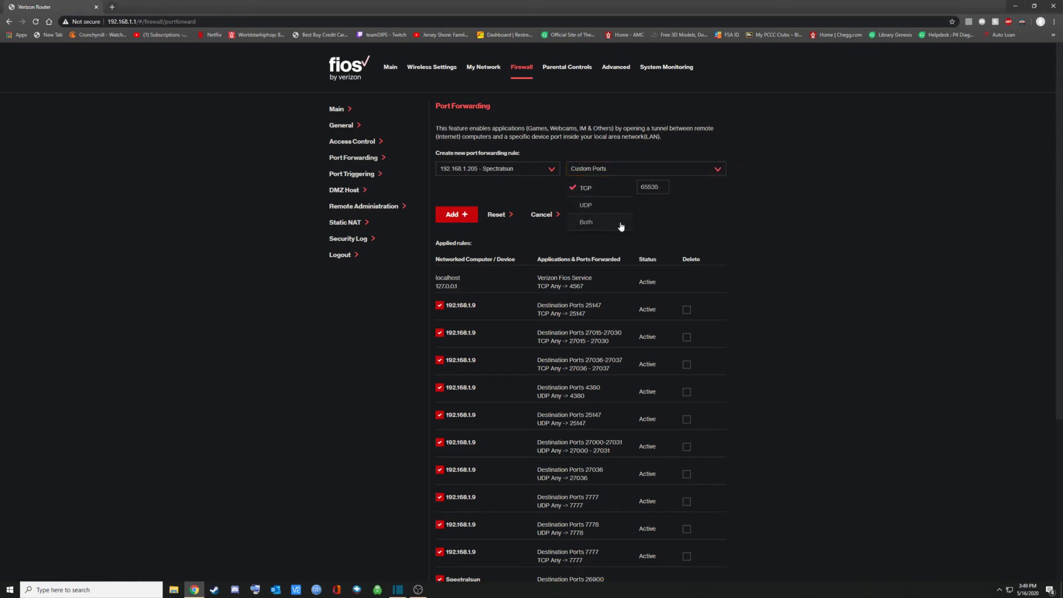
click(585, 222)
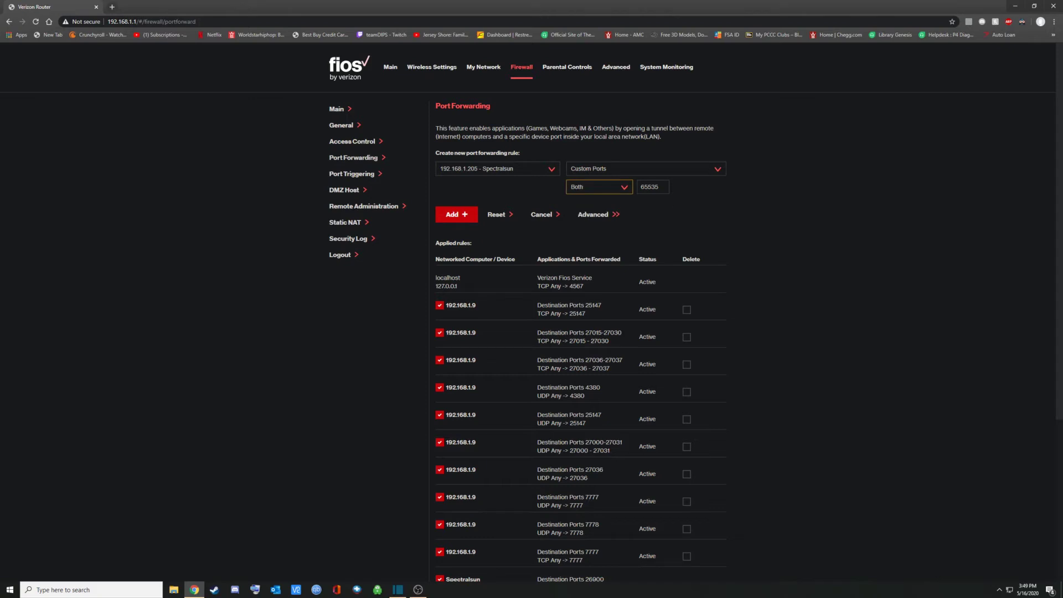
text(26900)
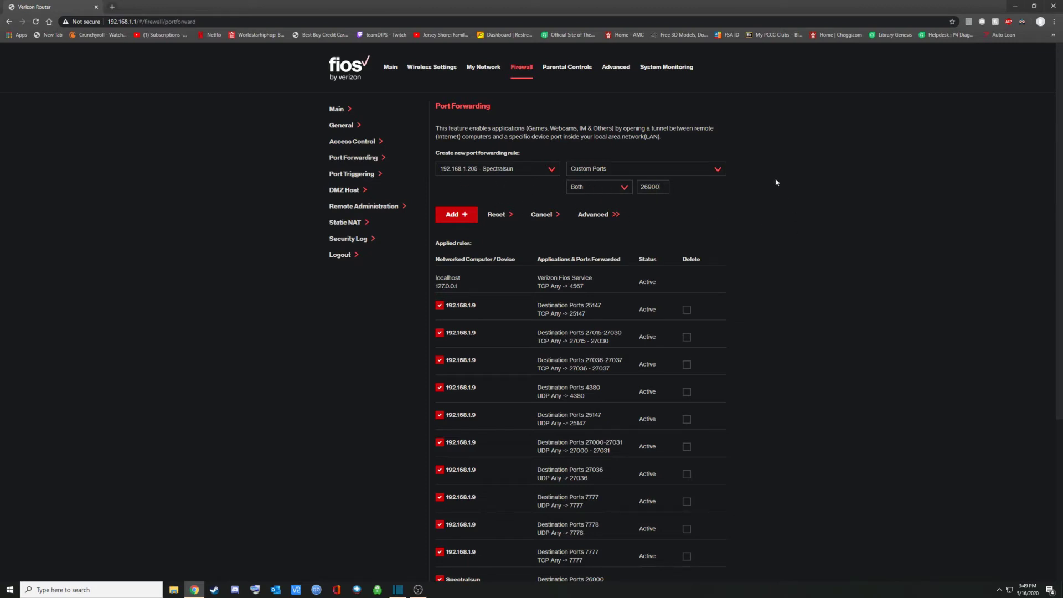
mouse_move(923, 252)
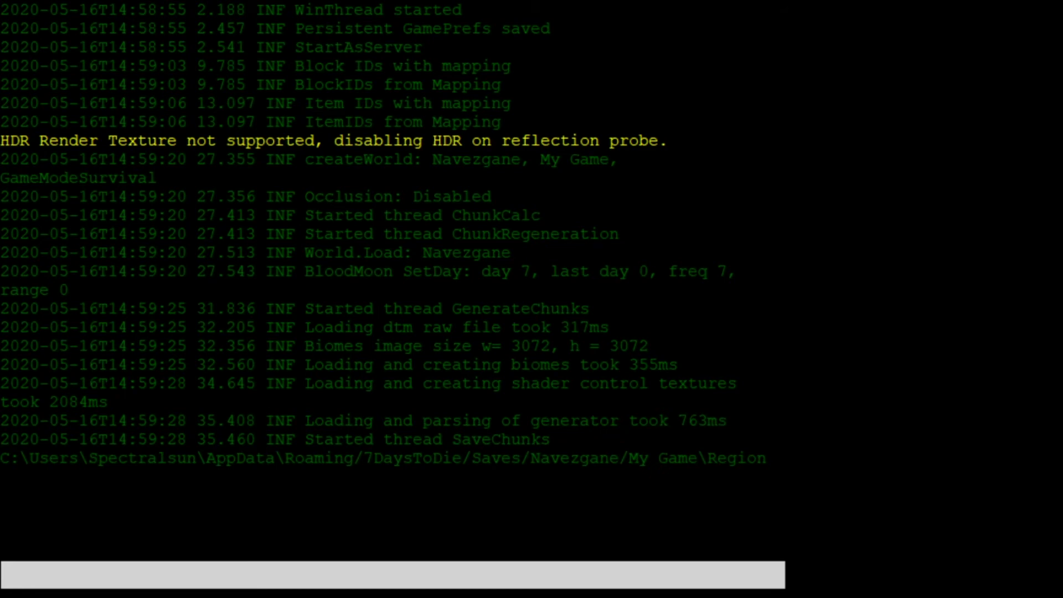
Scroll the server console log to confirm the Navezgane world loaded and GameServer.LogOn succeeded
scroll(down, 3)
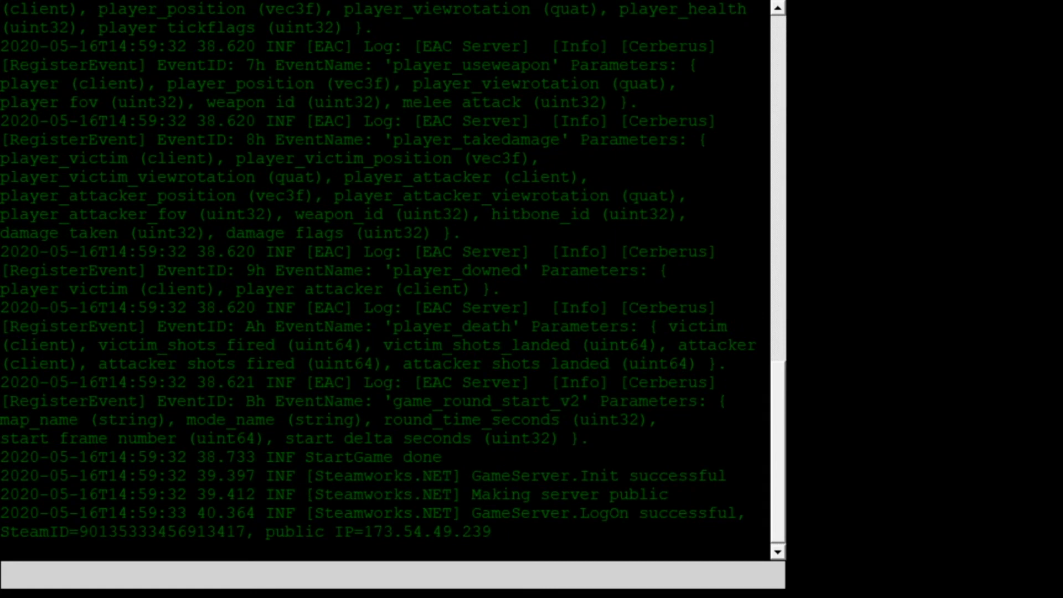
scroll(down, 3)
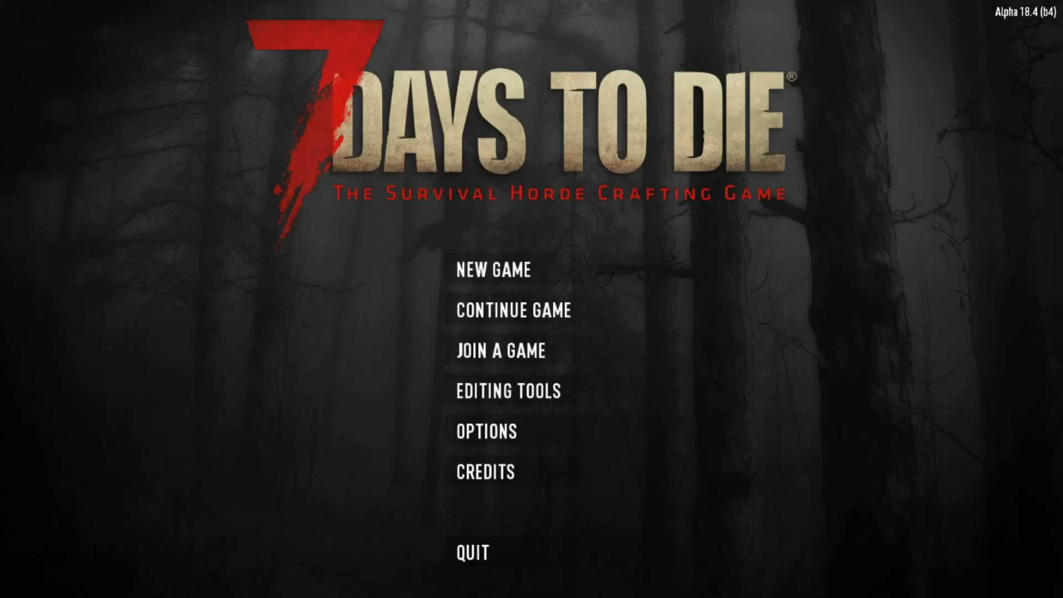
mouse_move(509, 350)
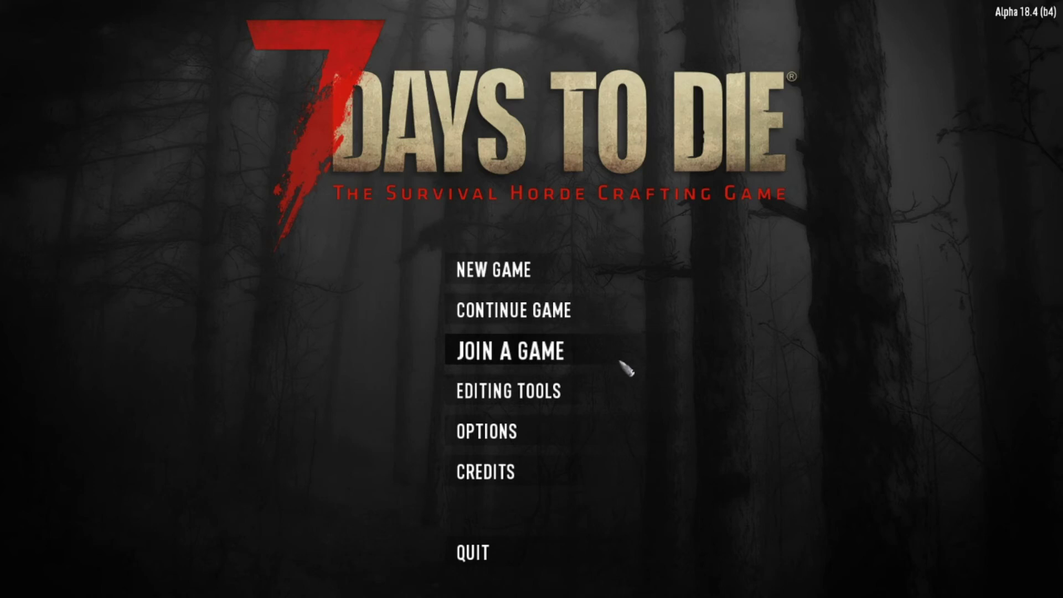
Join a Game, pick My Game Host in the Server Browser, and connect
click(509, 350)
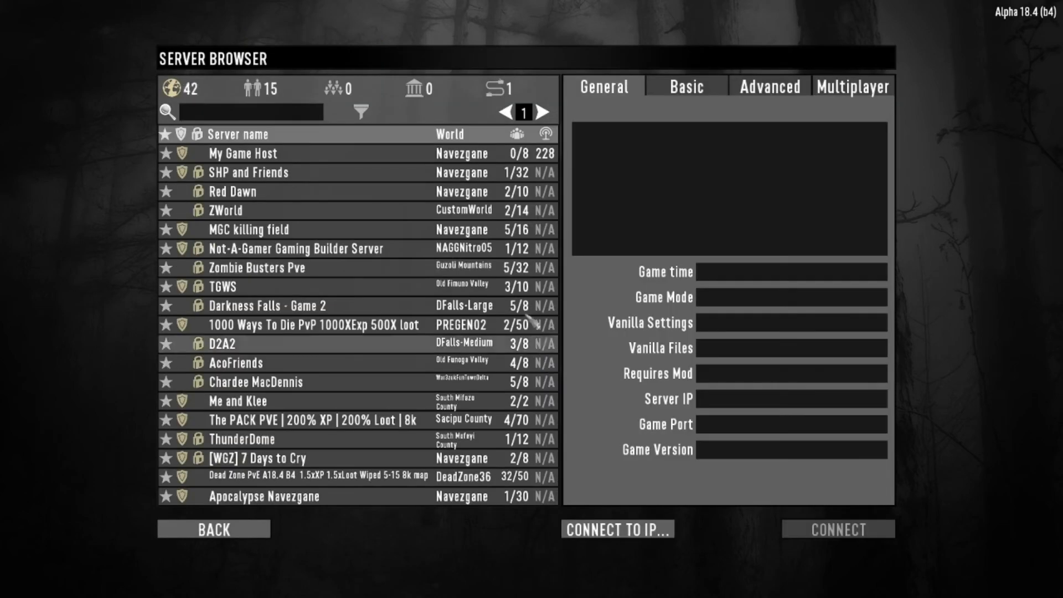
click(243, 153)
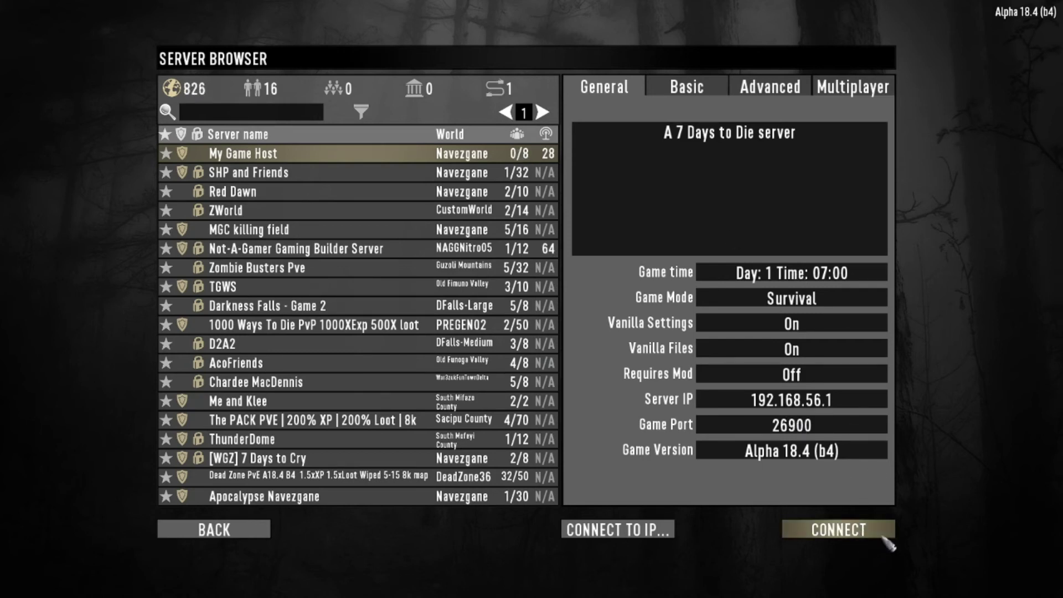
click(840, 530)
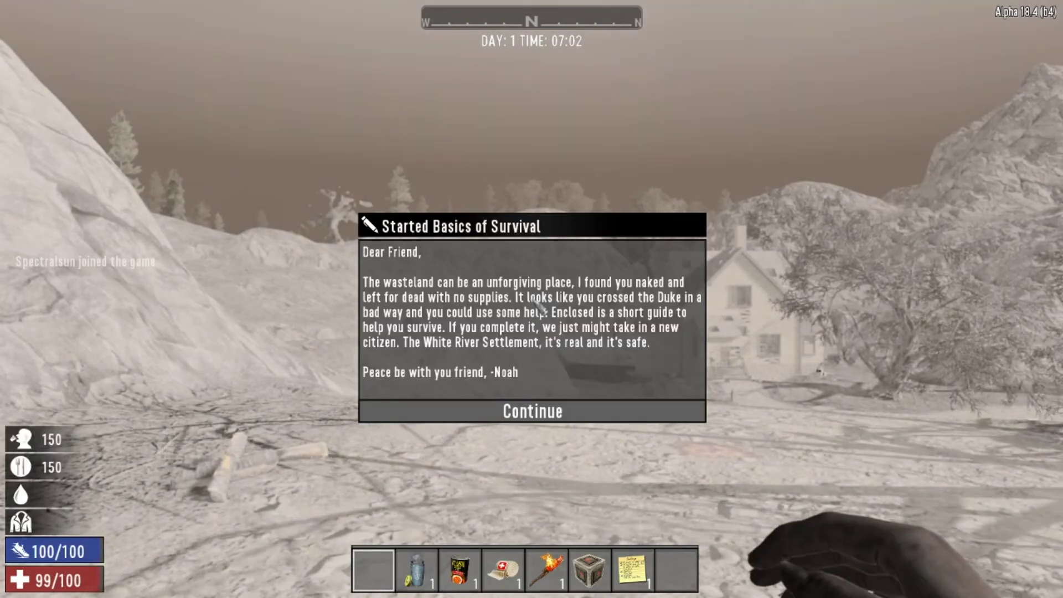
mouse_move(664, 413)
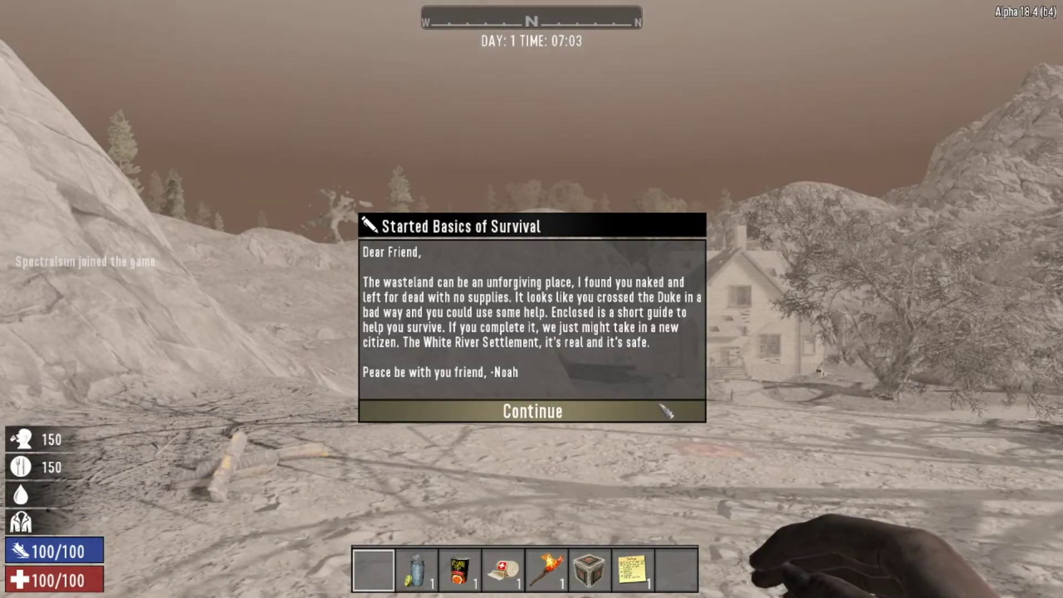
Continue past the Started Basics of Survival note and bring up the in-game menu with Escape
click(532, 412)
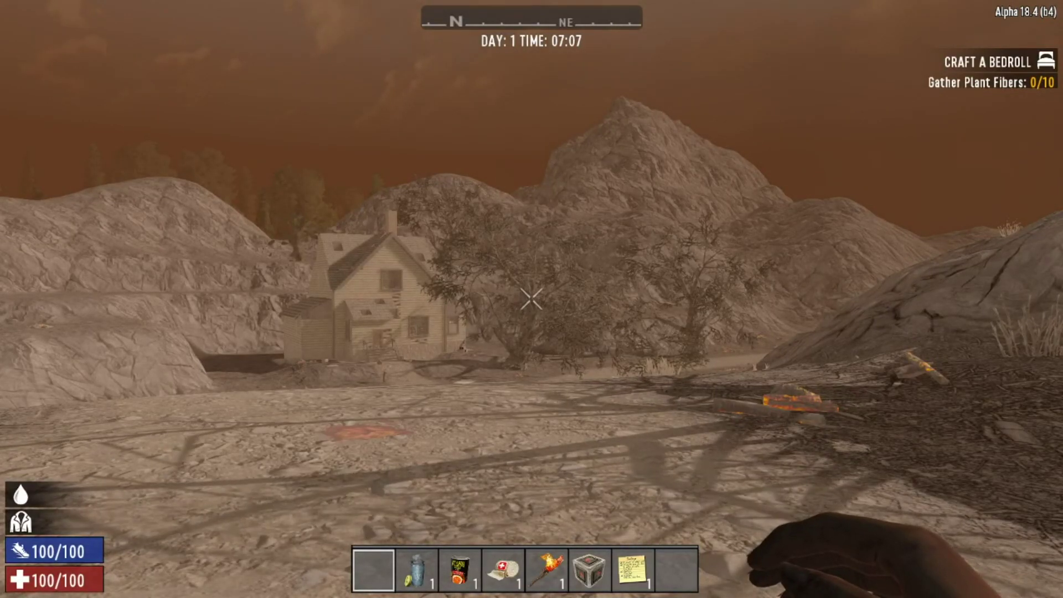
key(Escape)
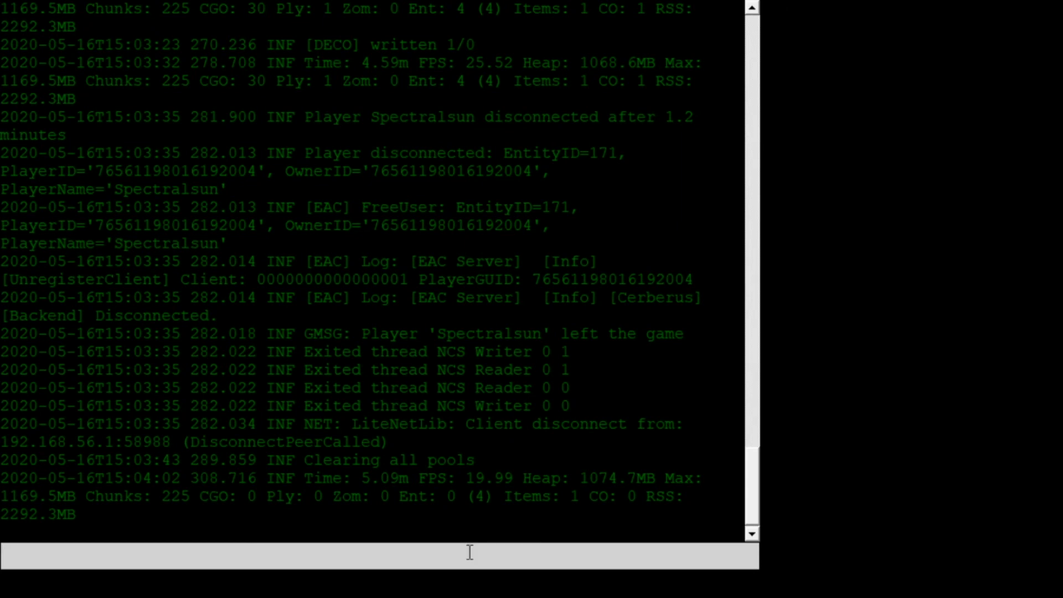
Enter 'shutdown' into the dedicated server console input box
text(shutdown)
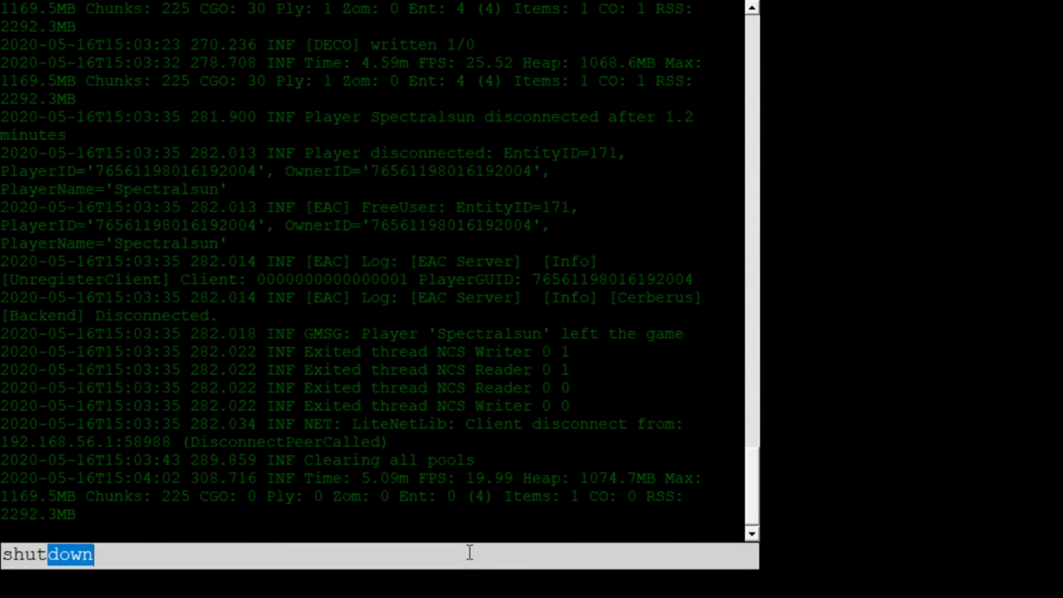